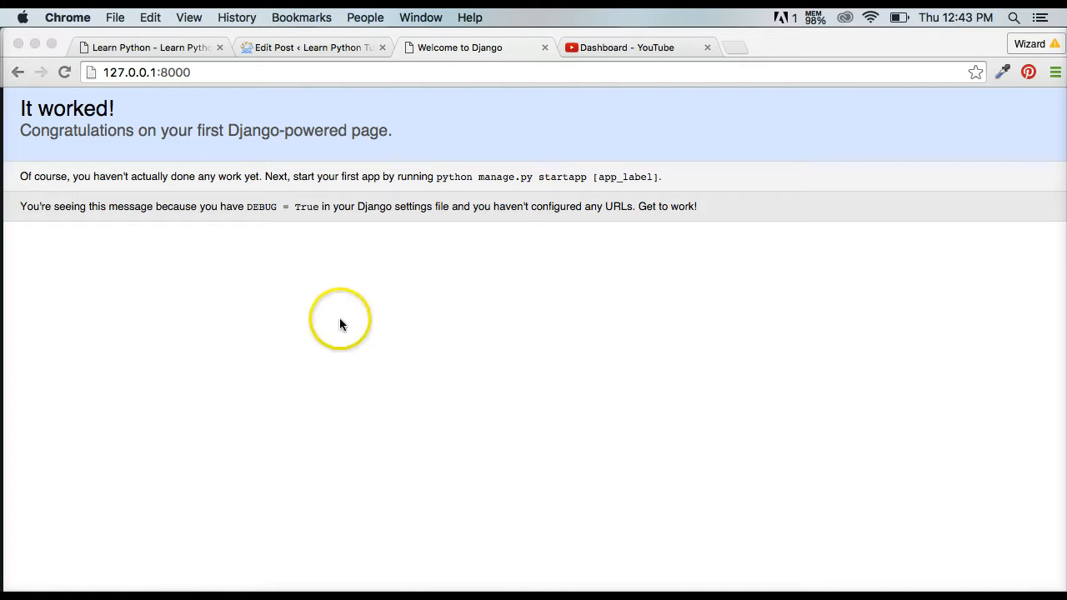
mouse_move(402, 350)
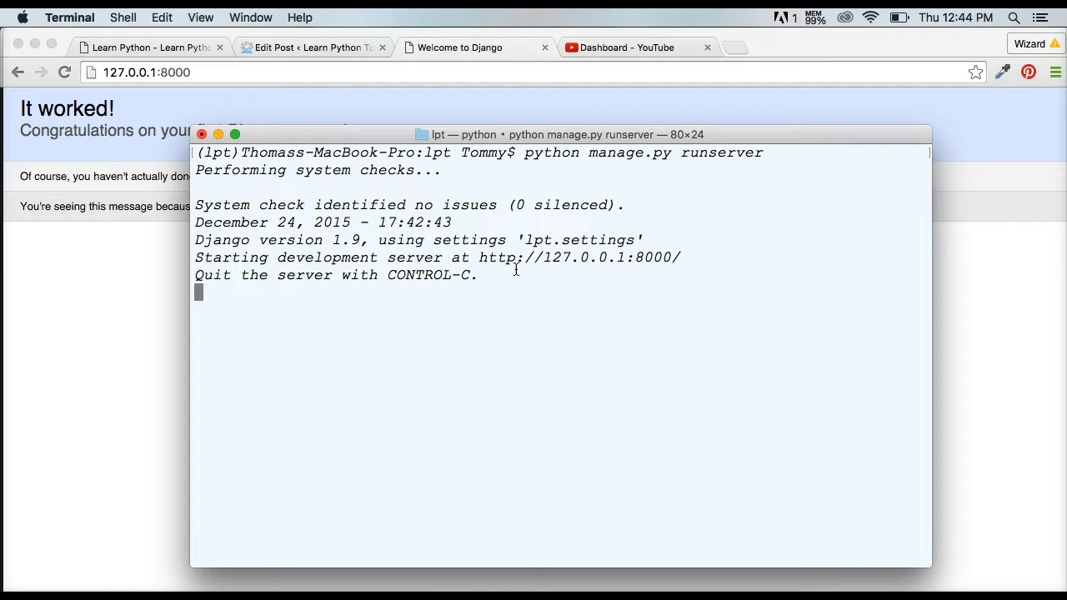
Step: Stop the running Django development server with Ctrl+C
key("ctrl+c")
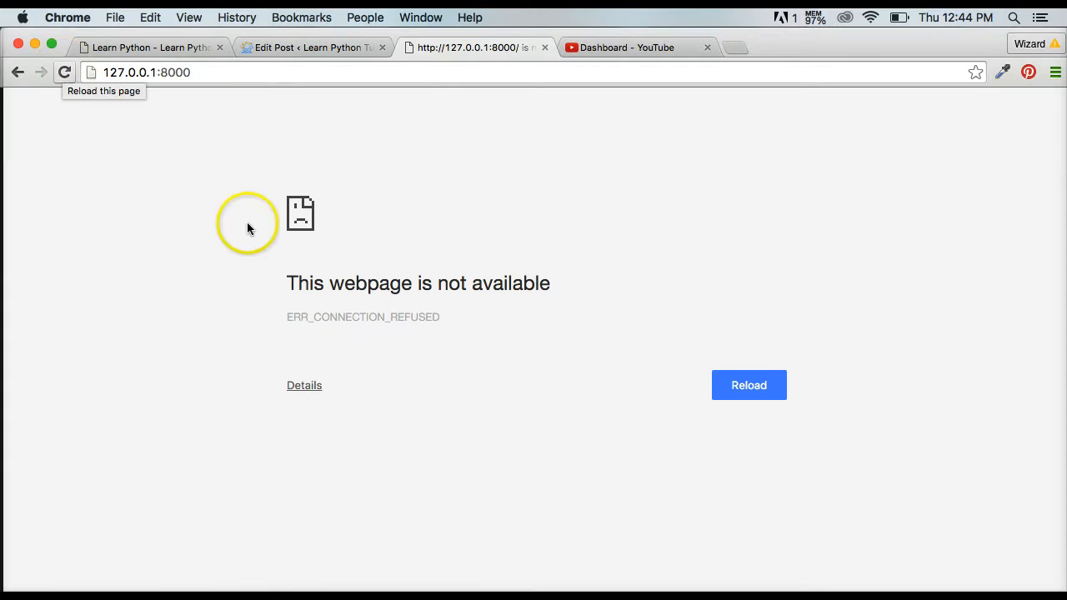
mouse_move(437, 590)
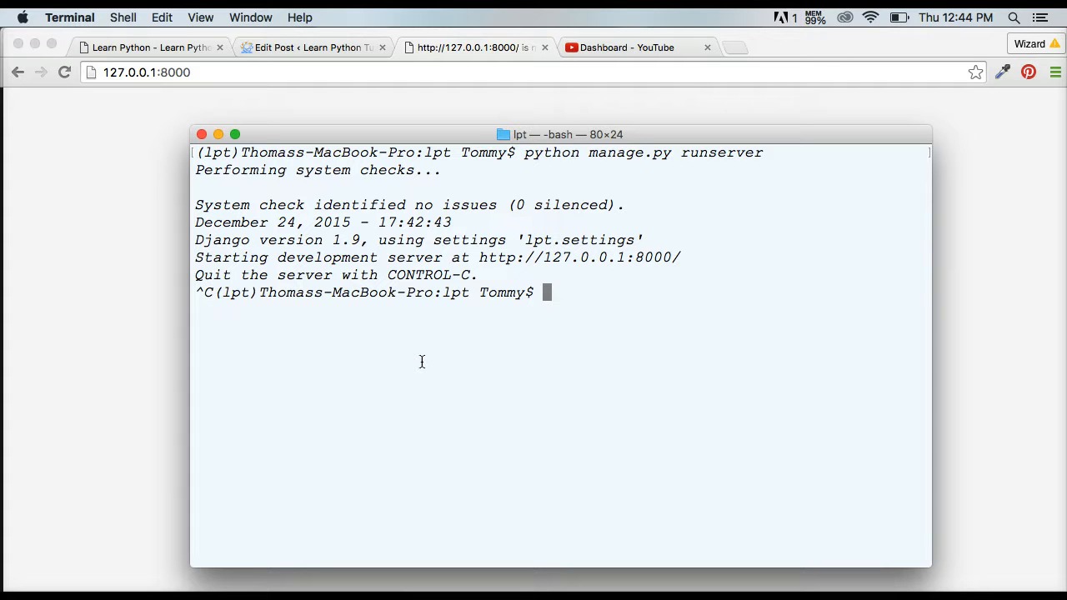
Step: Run python manage.py makemigrations, correcting a mistyped 'migrate' to 'makemigrations'
type("python")
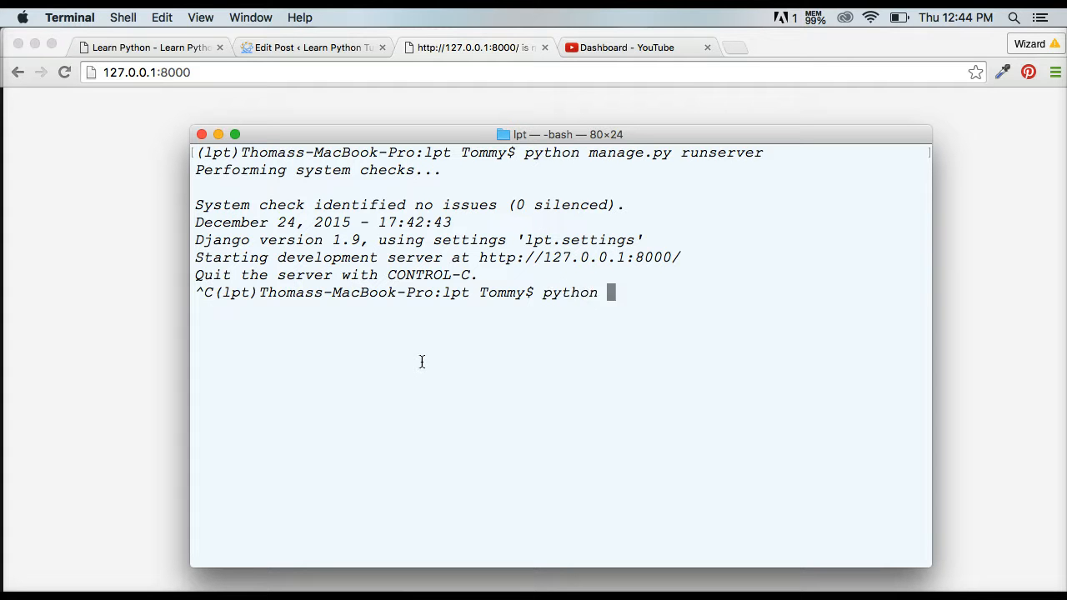
type("manage.py")
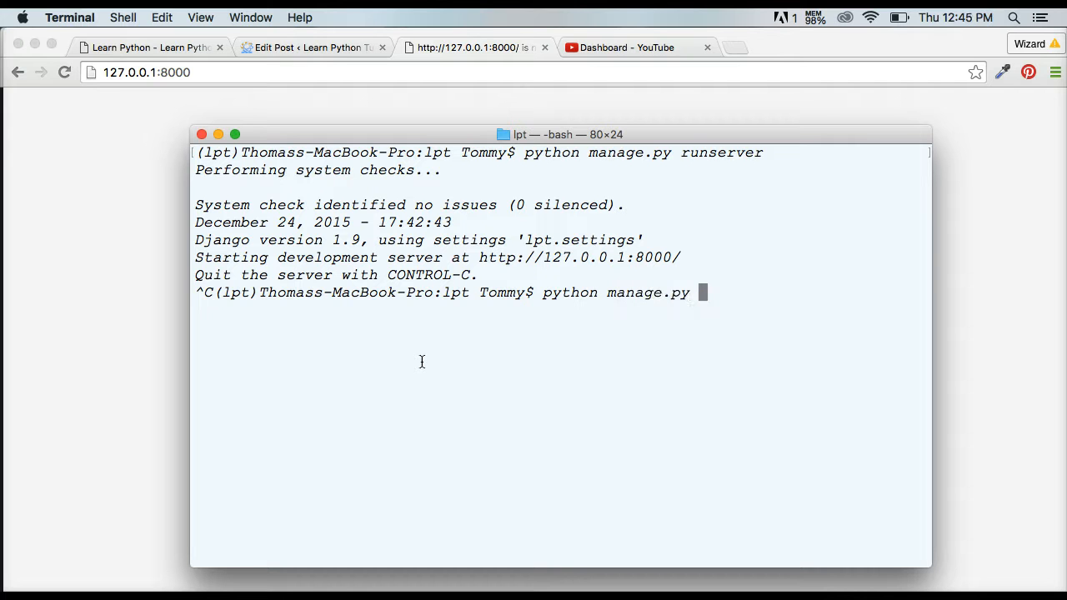
type("migrate")
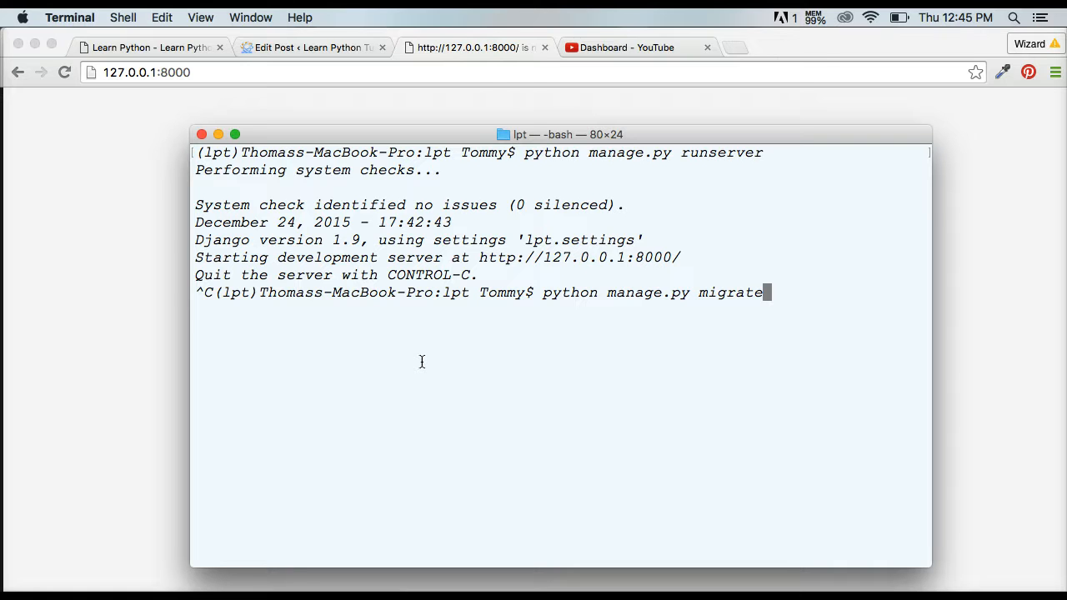
key("Backspace")
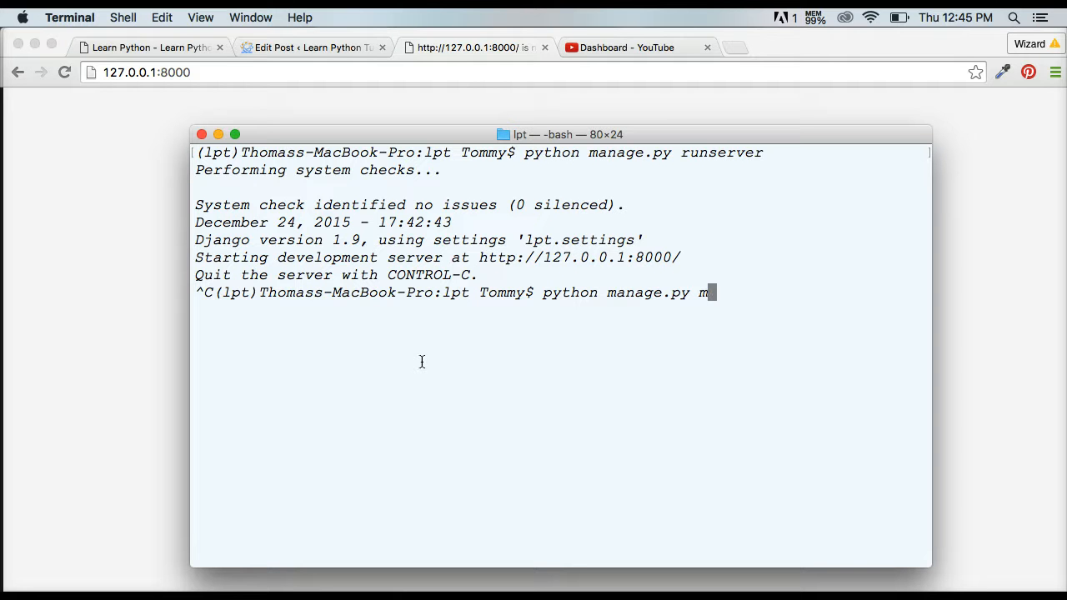
key("Backspace")
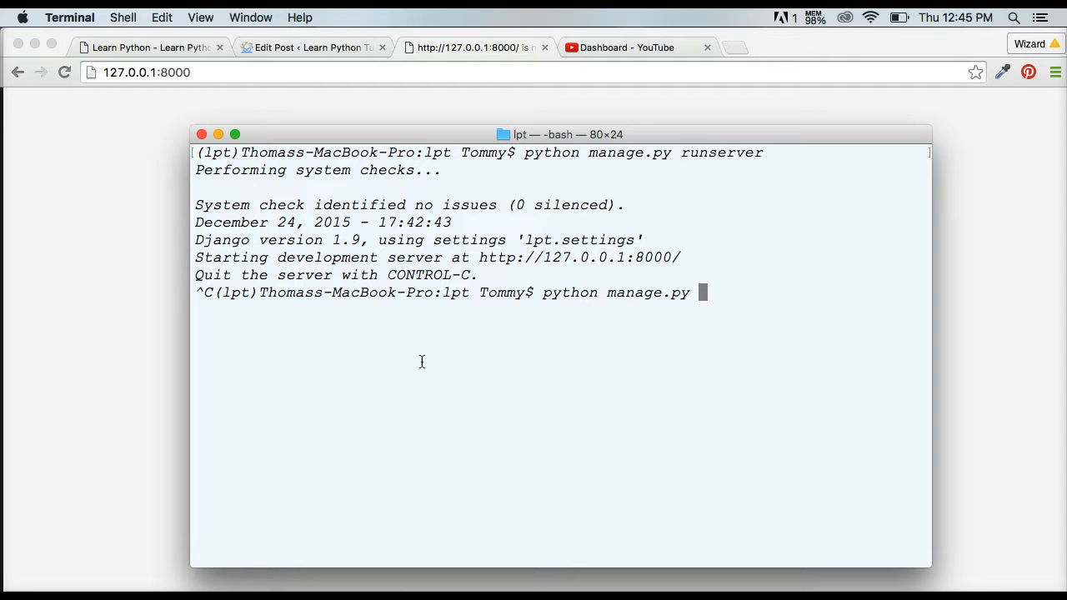
type("makem")
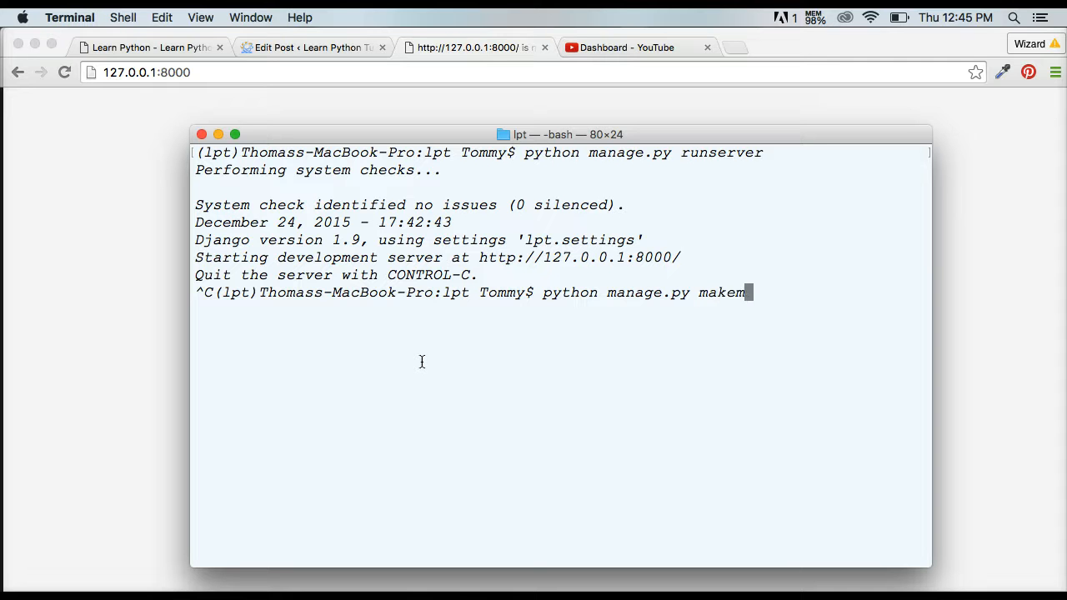
type("igrations")
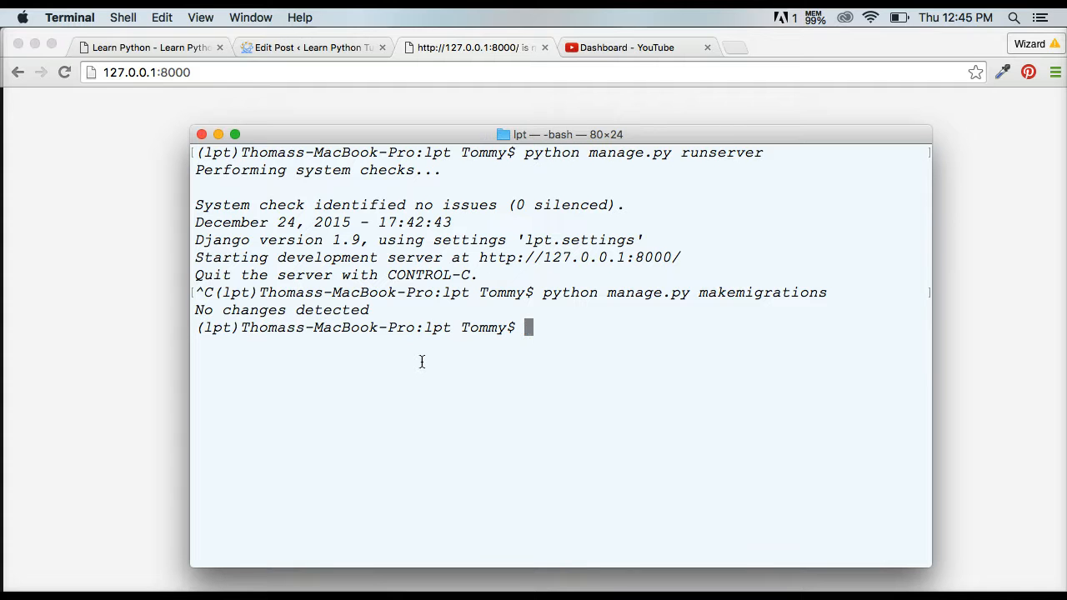
Step: Run python manage.py migrate to apply the sessions, contenttypes, auth and admin migrations
type("p")
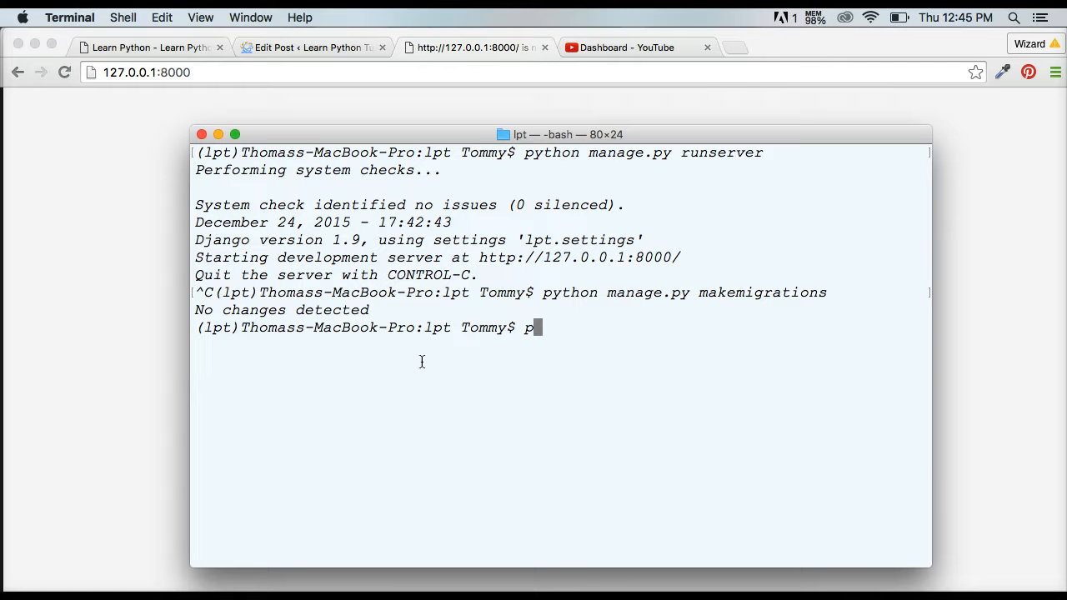
type("ython manage.py migrate")
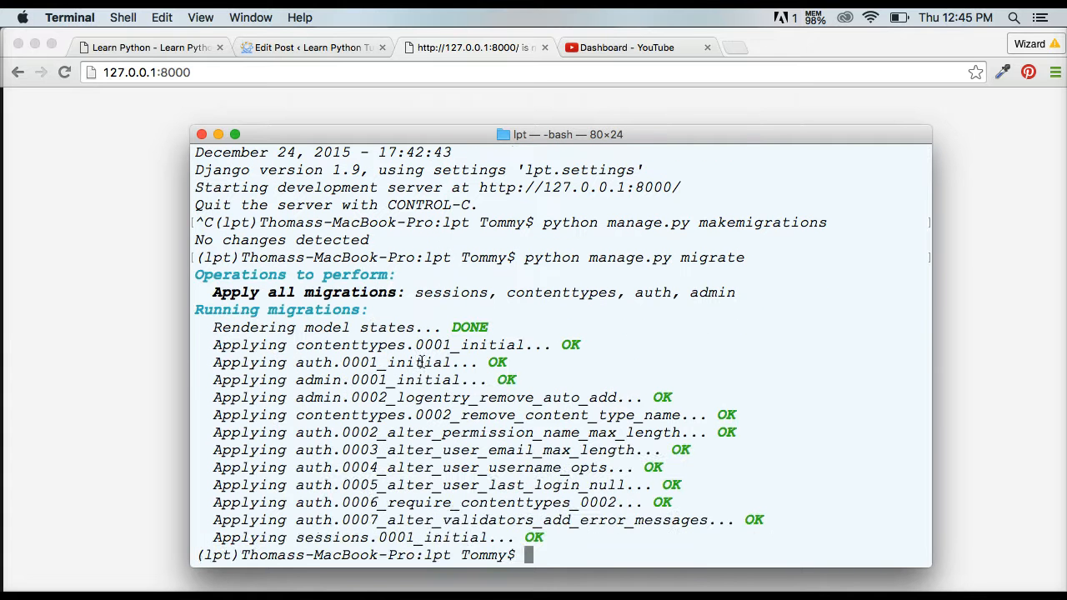
mouse_move(647, 443)
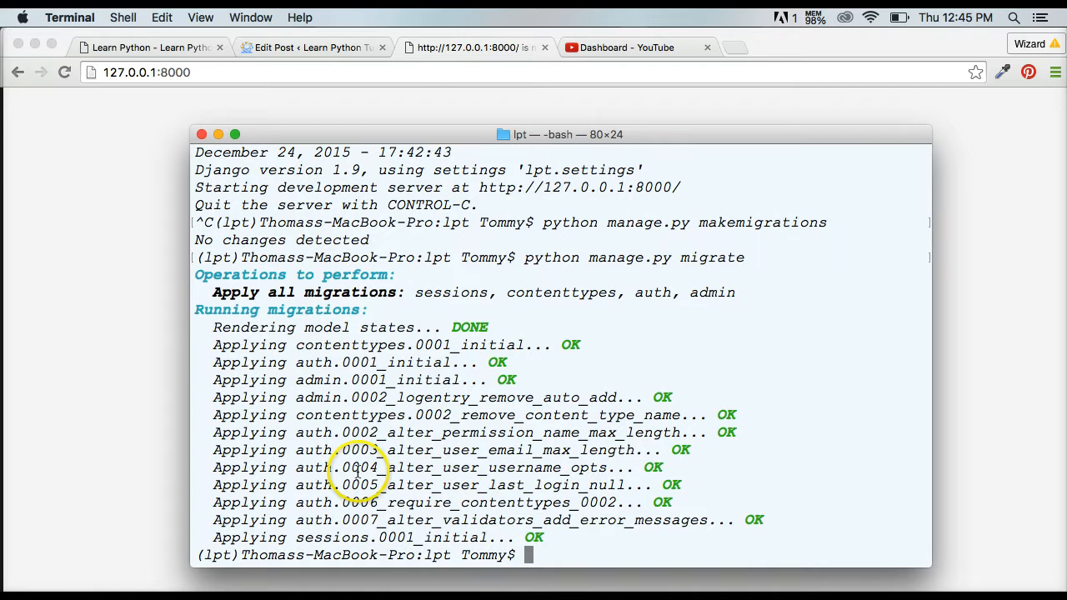
mouse_move(633, 240)
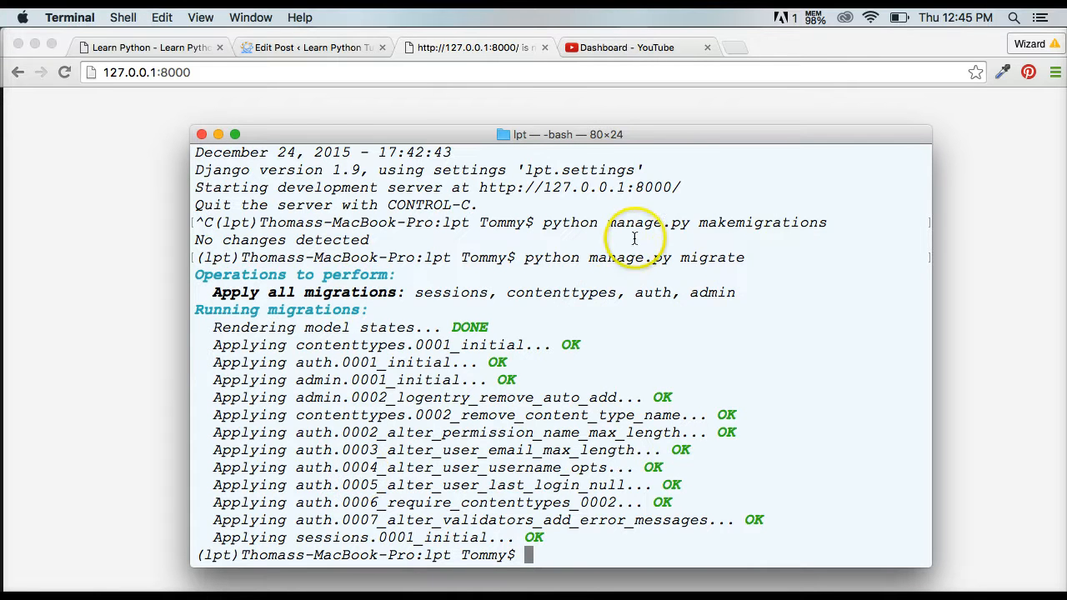
mouse_move(573, 223)
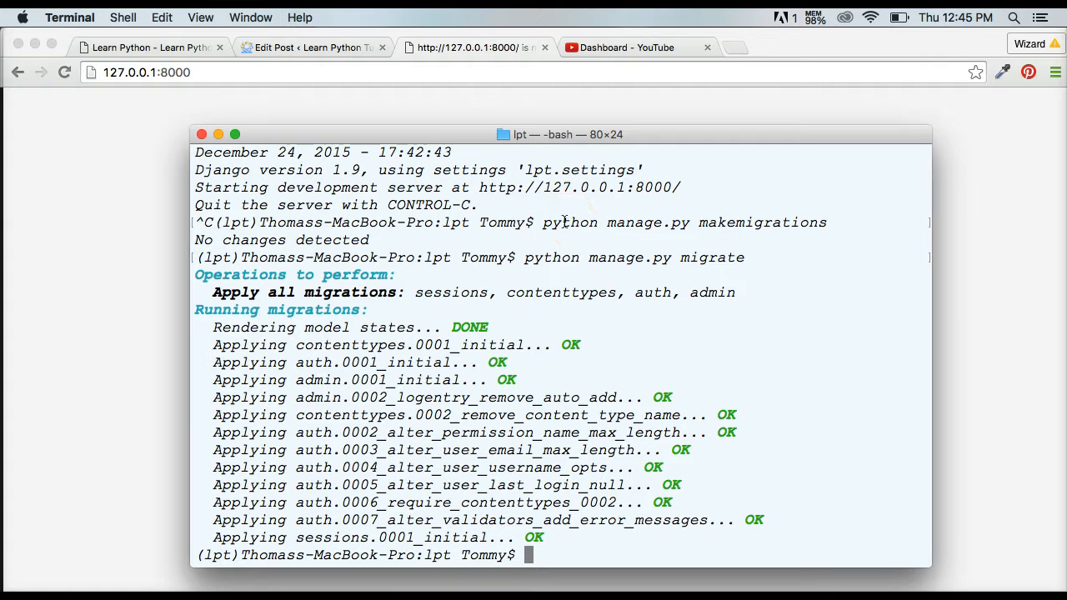
mouse_move(667, 217)
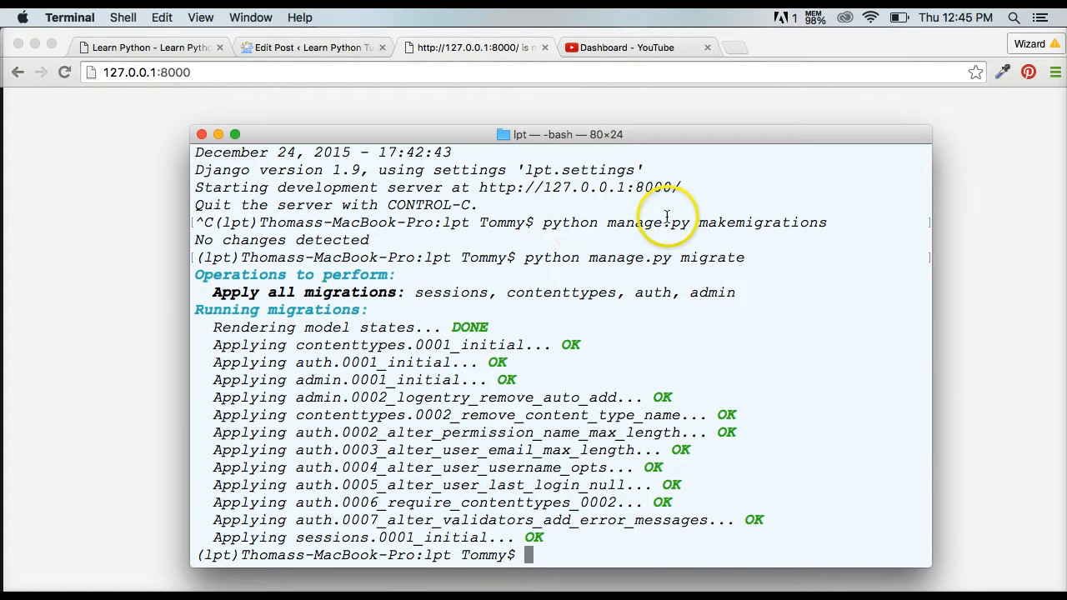
mouse_move(437, 263)
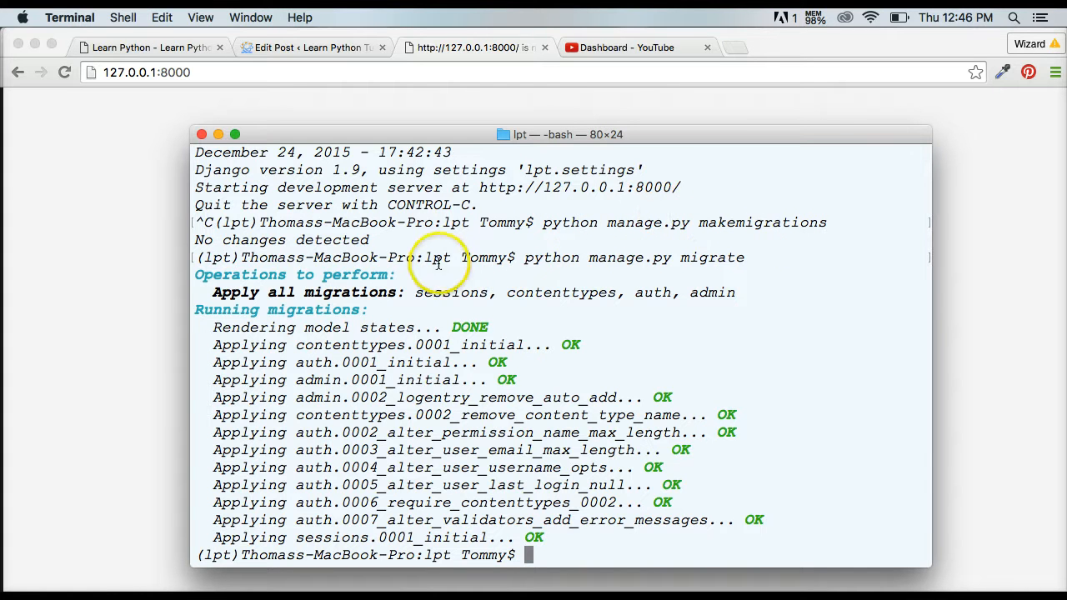
mouse_move(521, 254)
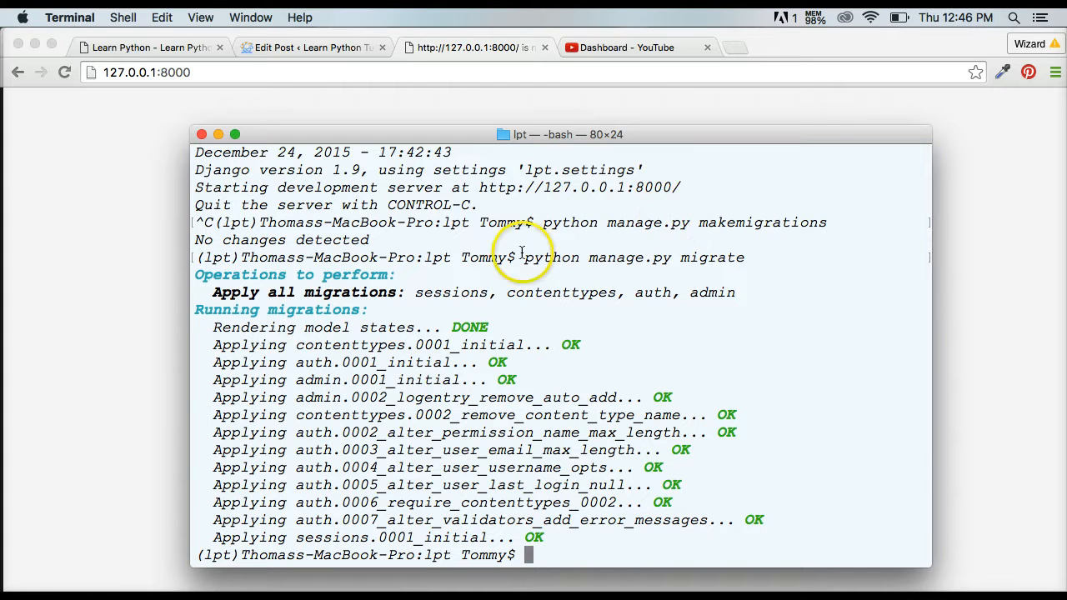
mouse_move(754, 260)
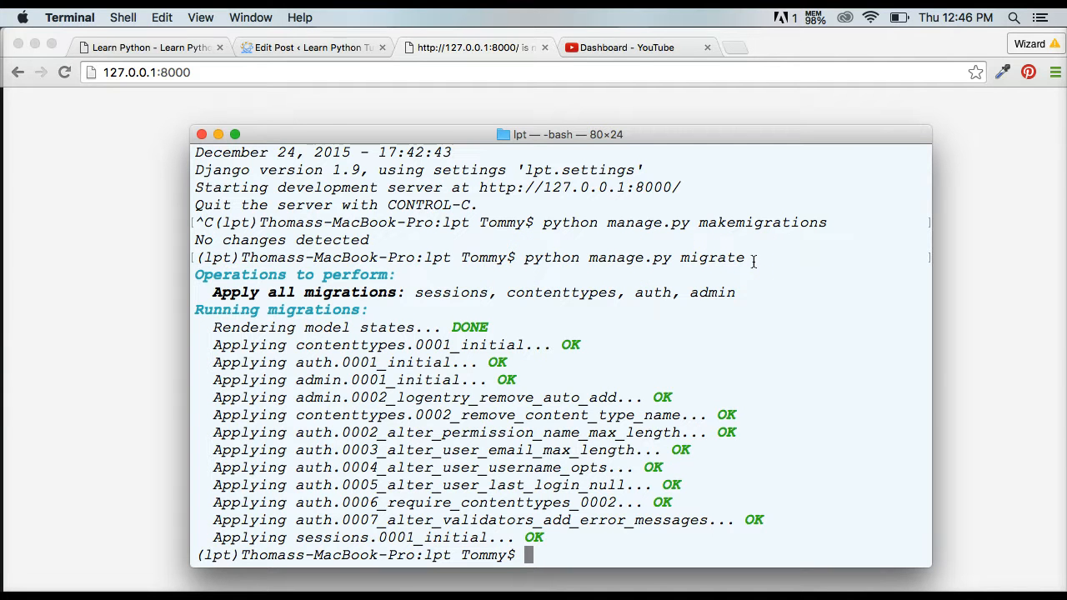
mouse_move(464, 294)
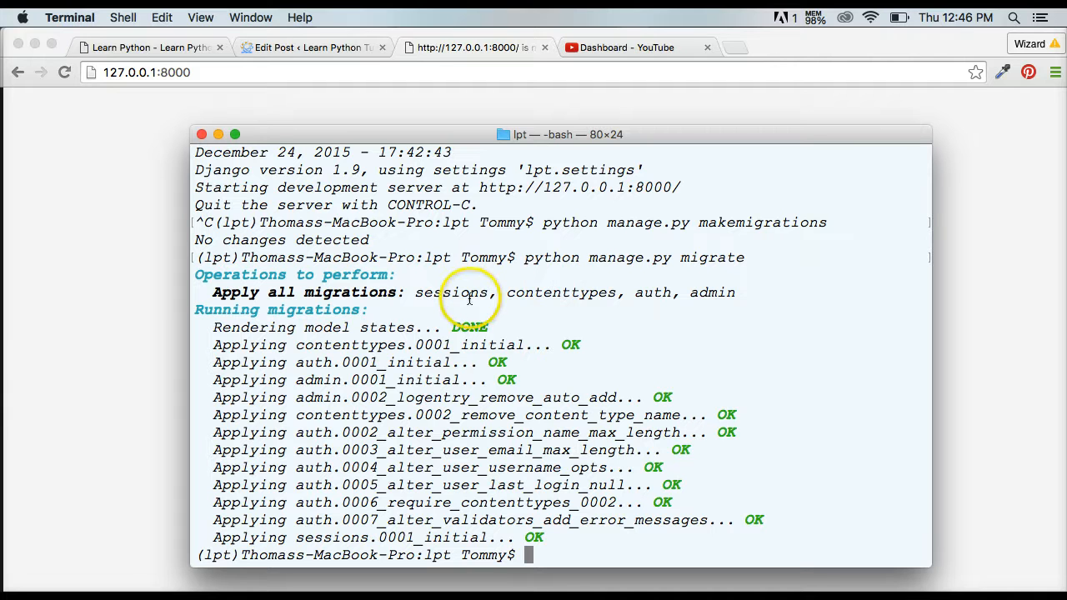
mouse_move(587, 484)
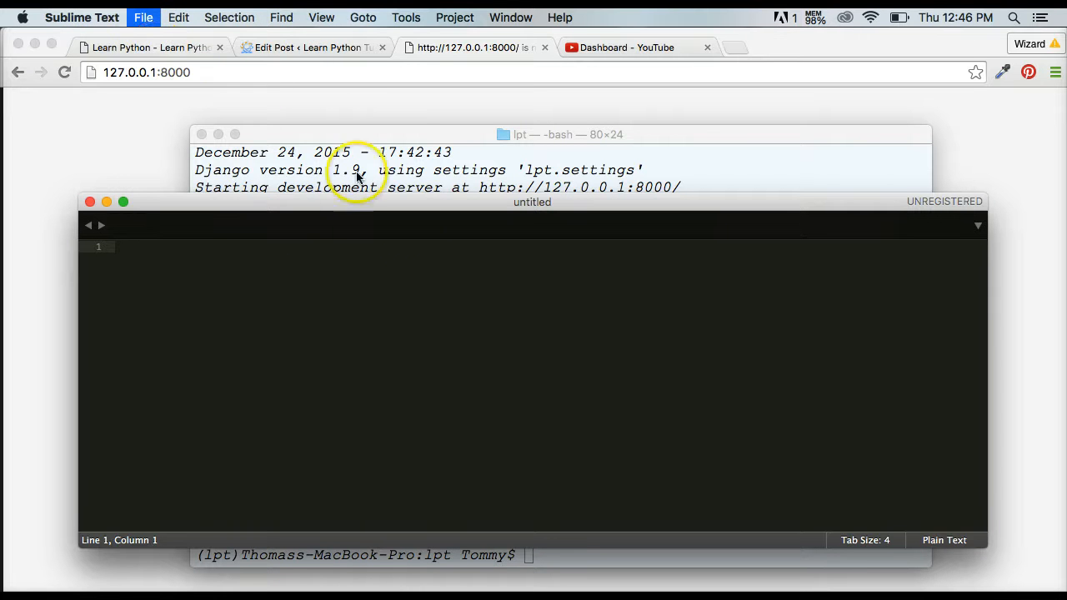
Step: Open the lpt folder from the projects directory as the Sublime Text project tree
left_click(143, 17)
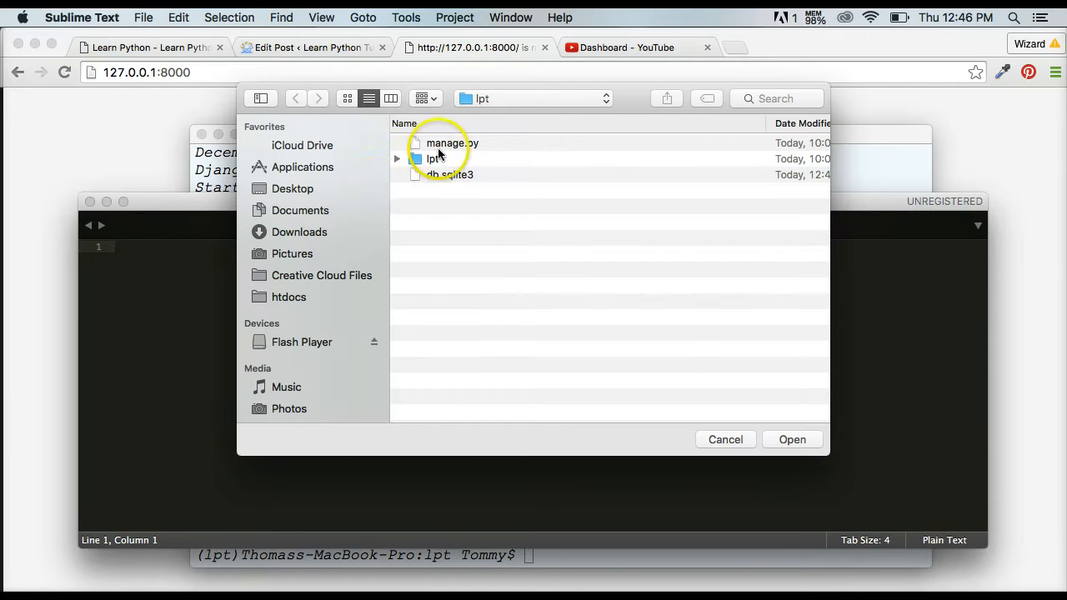
left_click(533, 98)
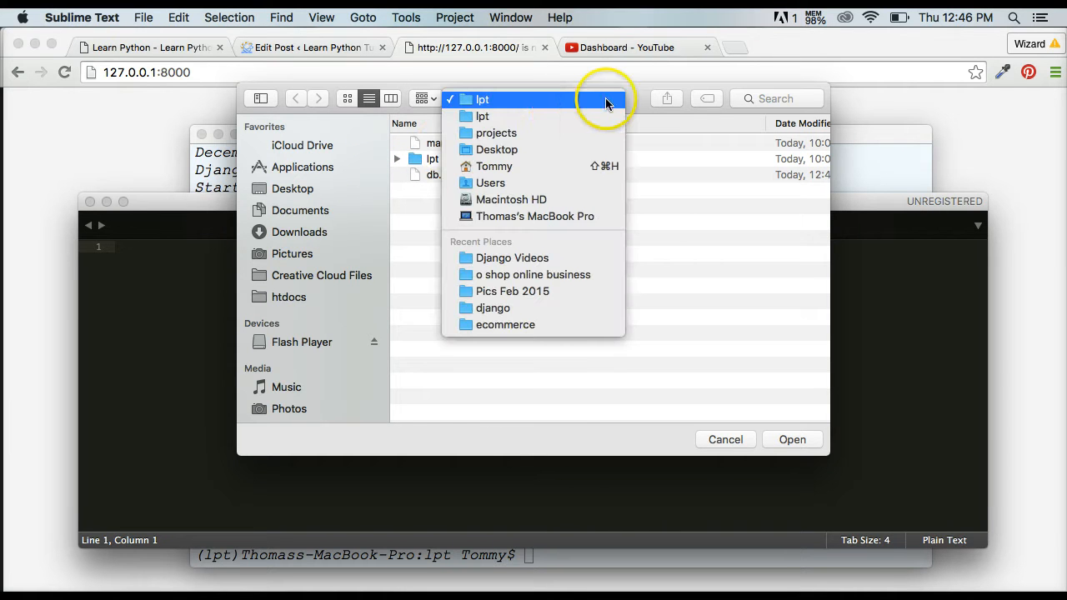
left_click(480, 100)
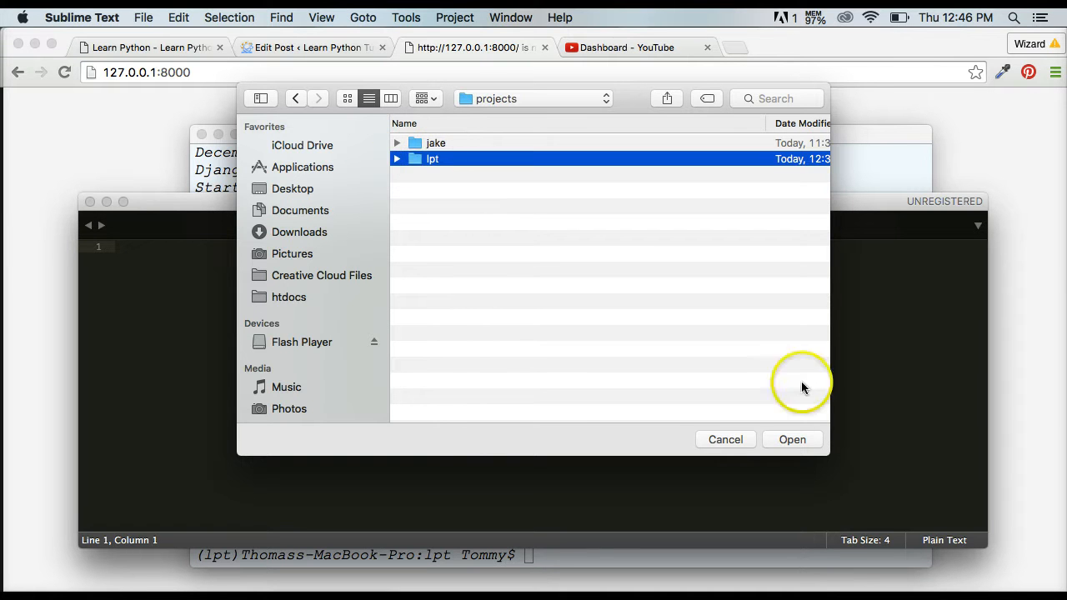
left_click(794, 440)
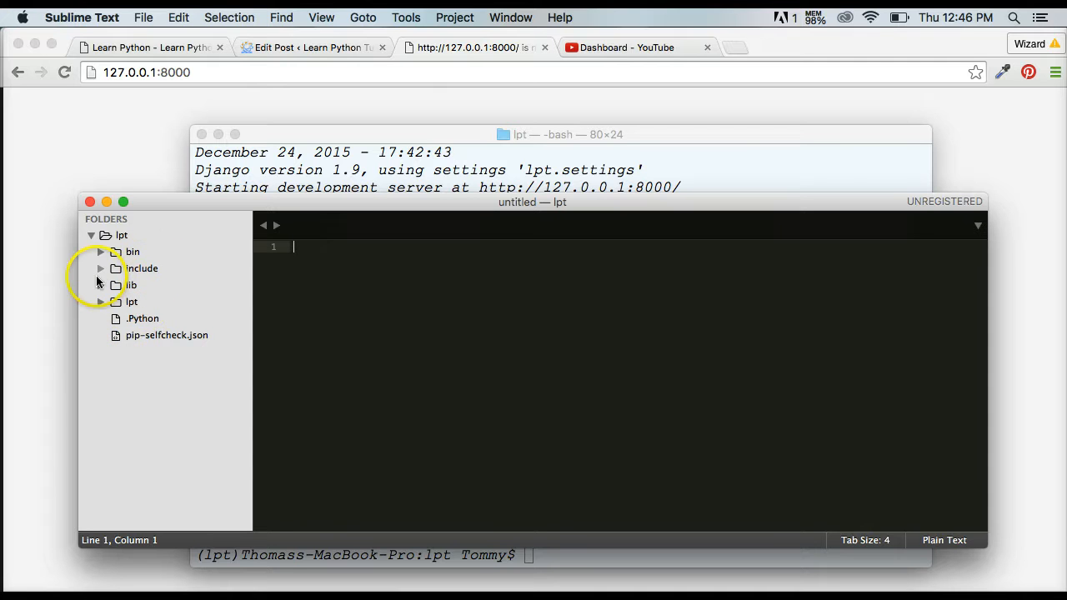
Step: Browse lib and its python3.5 subfolder in the sidebar, then collapse lib again
left_click(100, 284)
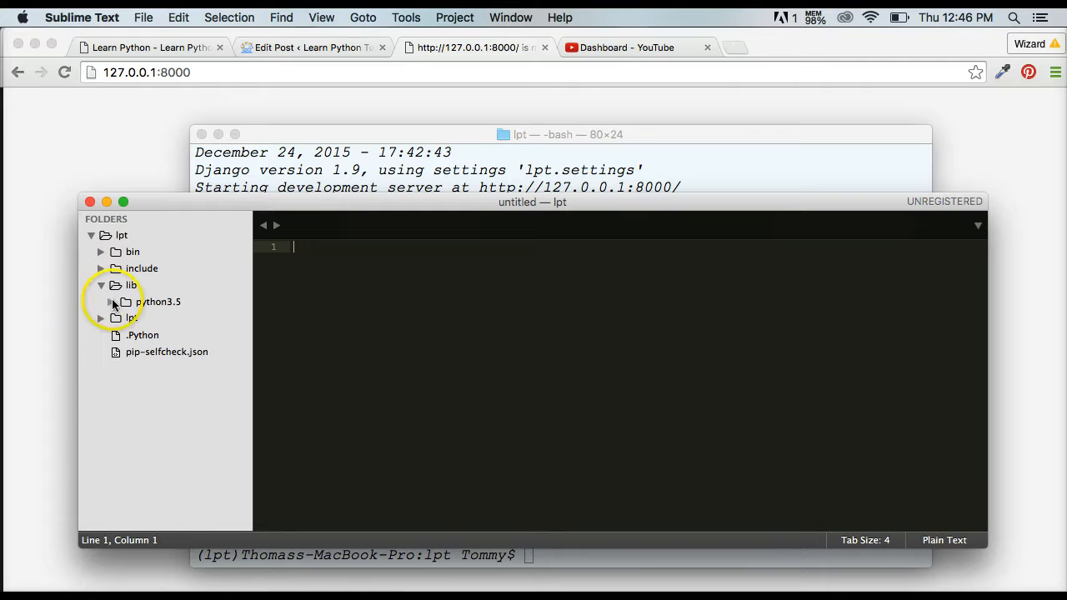
left_click(112, 302)
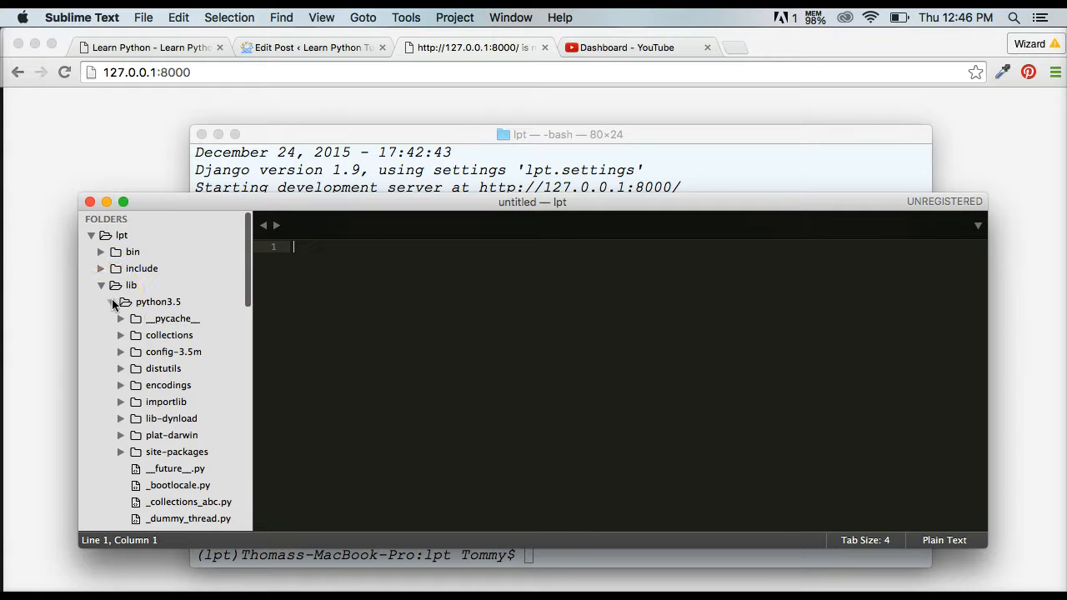
left_click(100, 283)
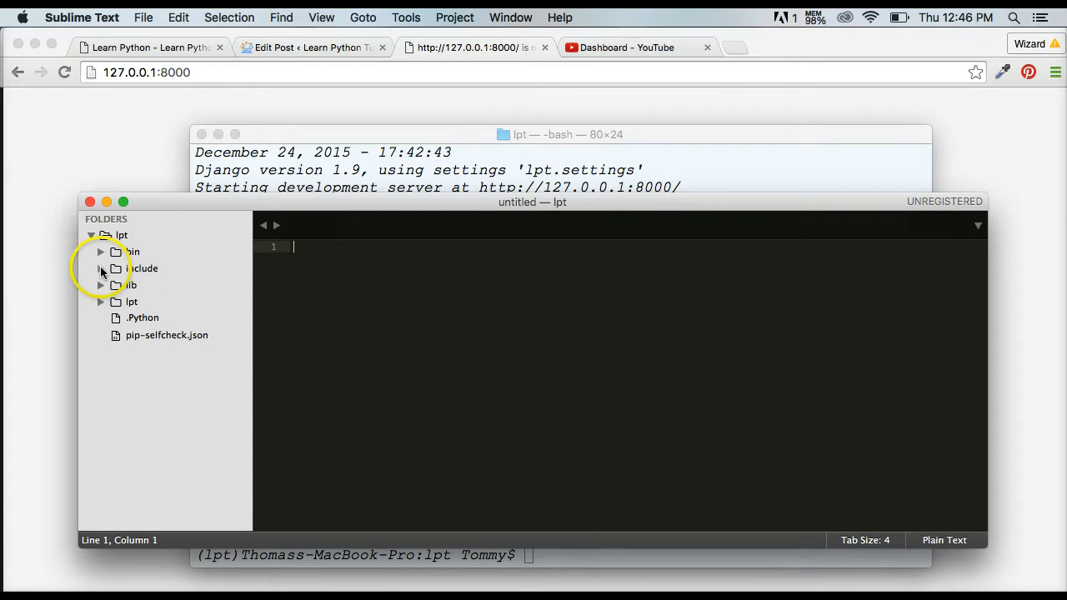
mouse_move(260, 275)
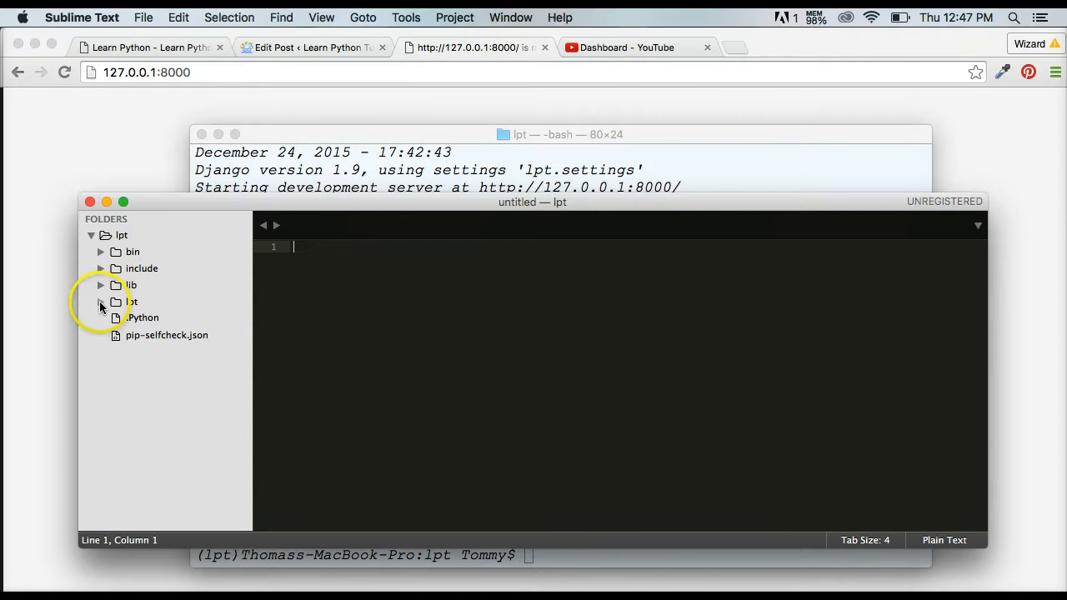
Step: Expand the outer lpt folder and inner lpt package to show settings.py, urls.py and wsgi.py
left_click(100, 302)
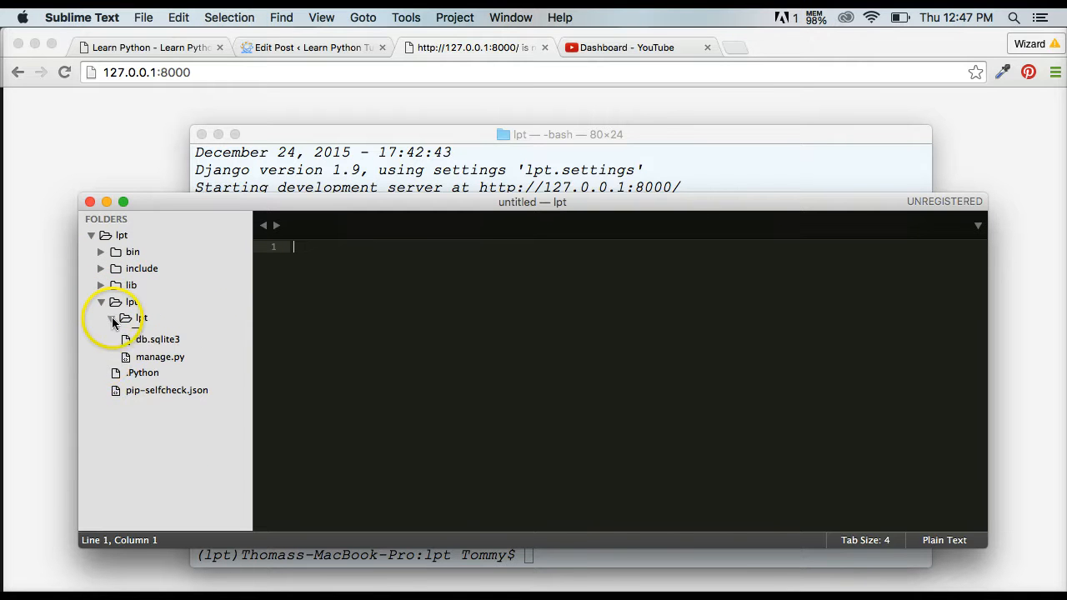
left_click(112, 319)
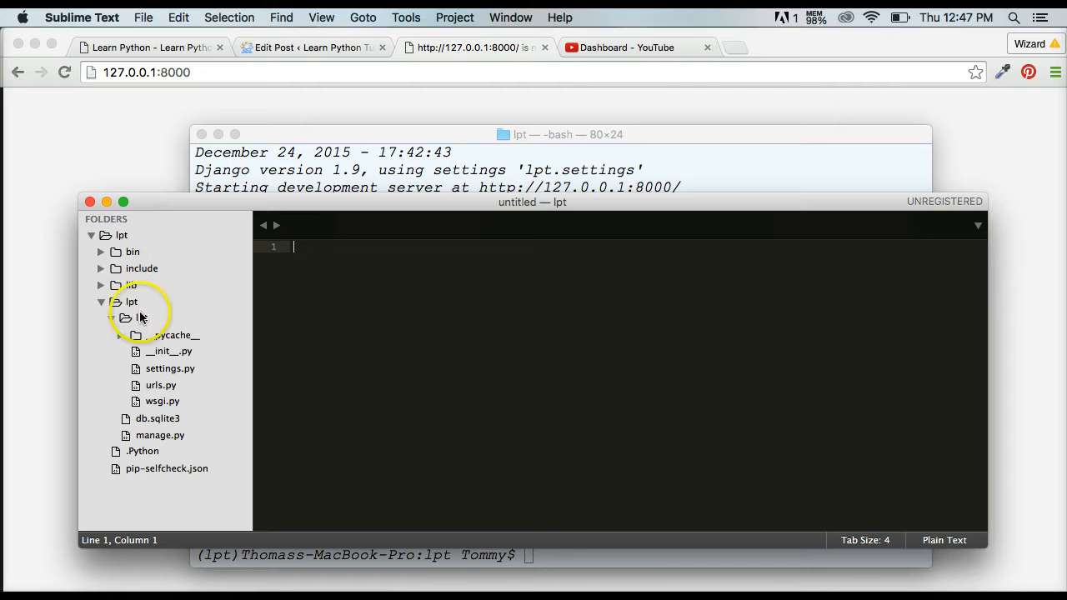
mouse_move(177, 308)
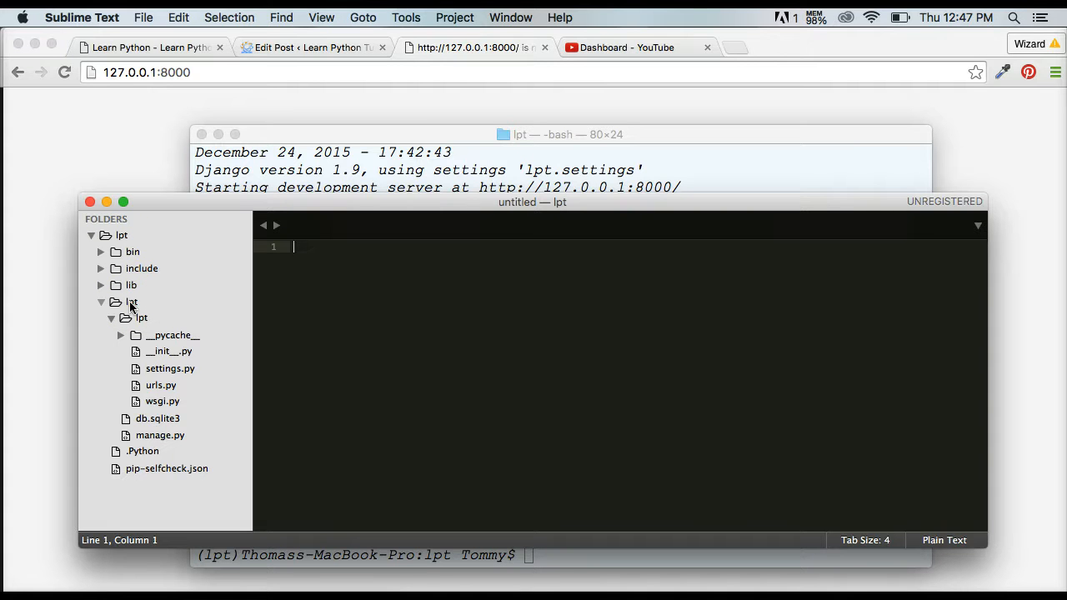
mouse_move(143, 320)
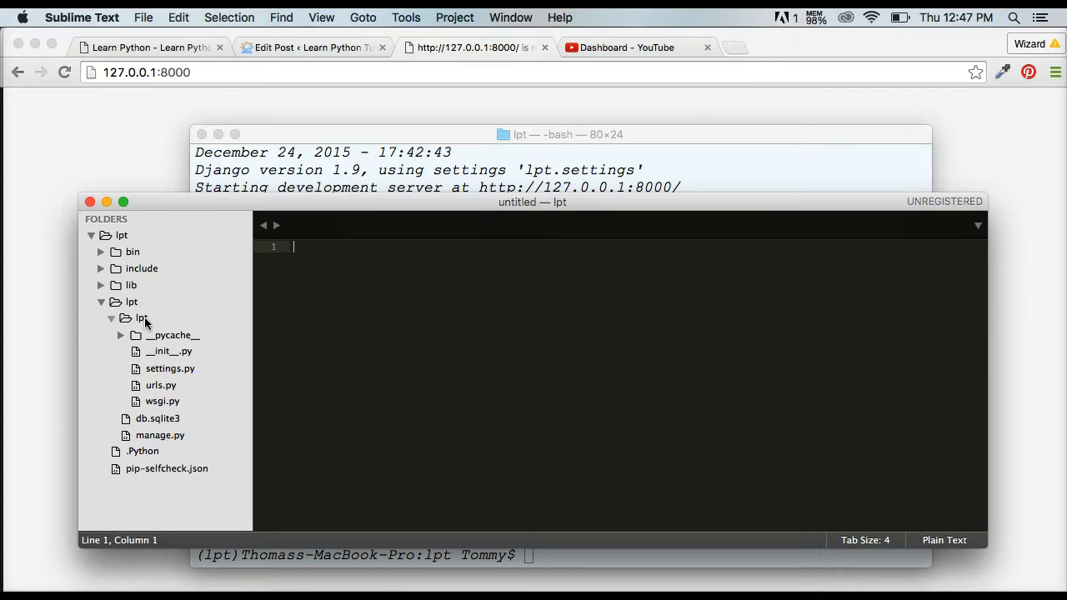
left_click(110, 317)
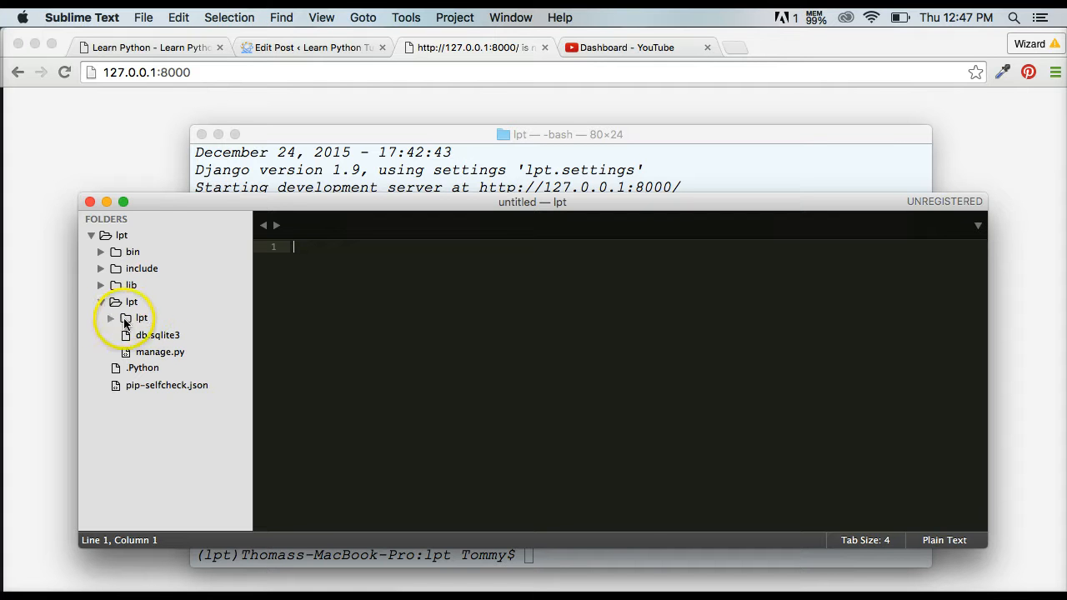
left_click(110, 317)
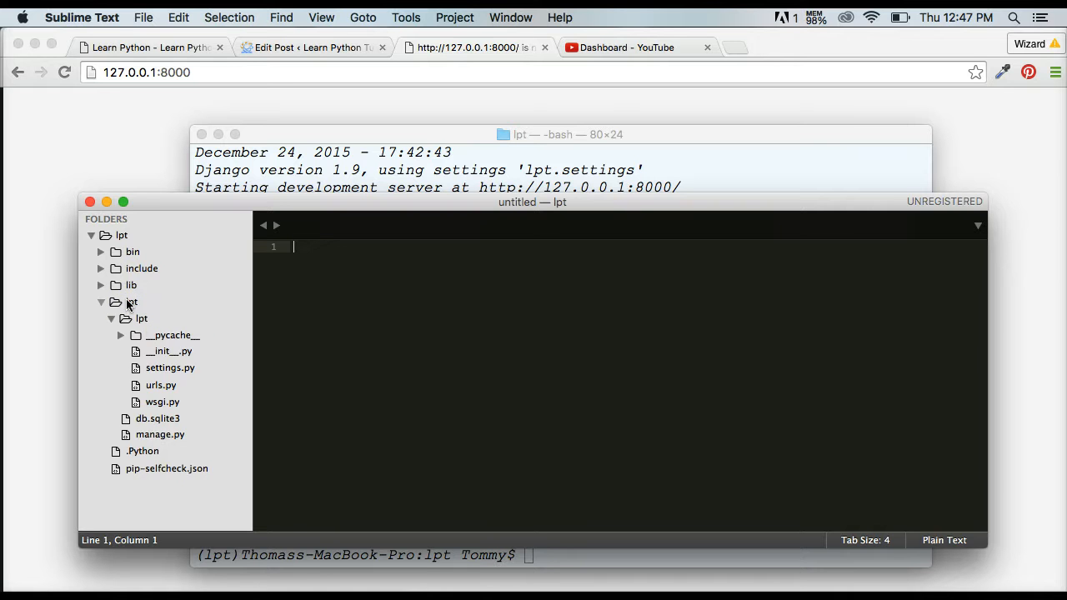
Step: Rename the outer lpt project folder to root via the sidebar context menu
right_click(130, 302)
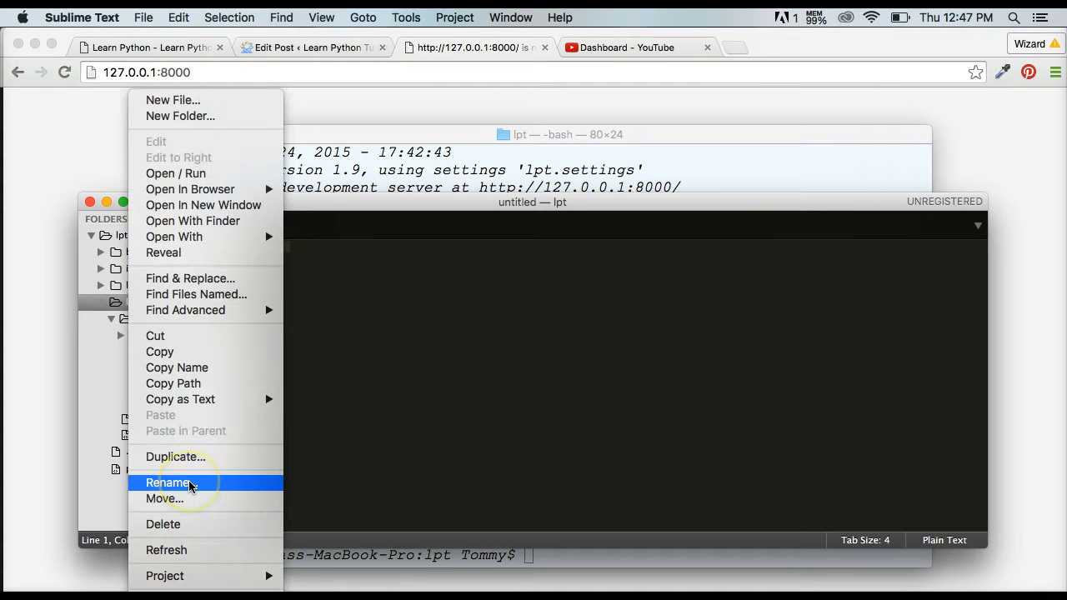
left_click(170, 483)
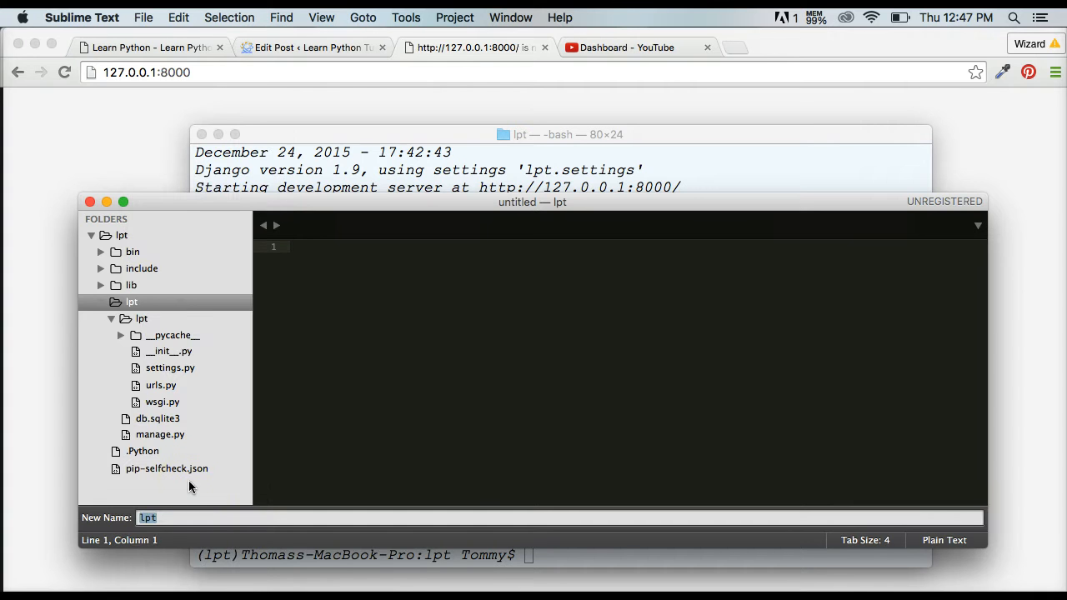
type("root")
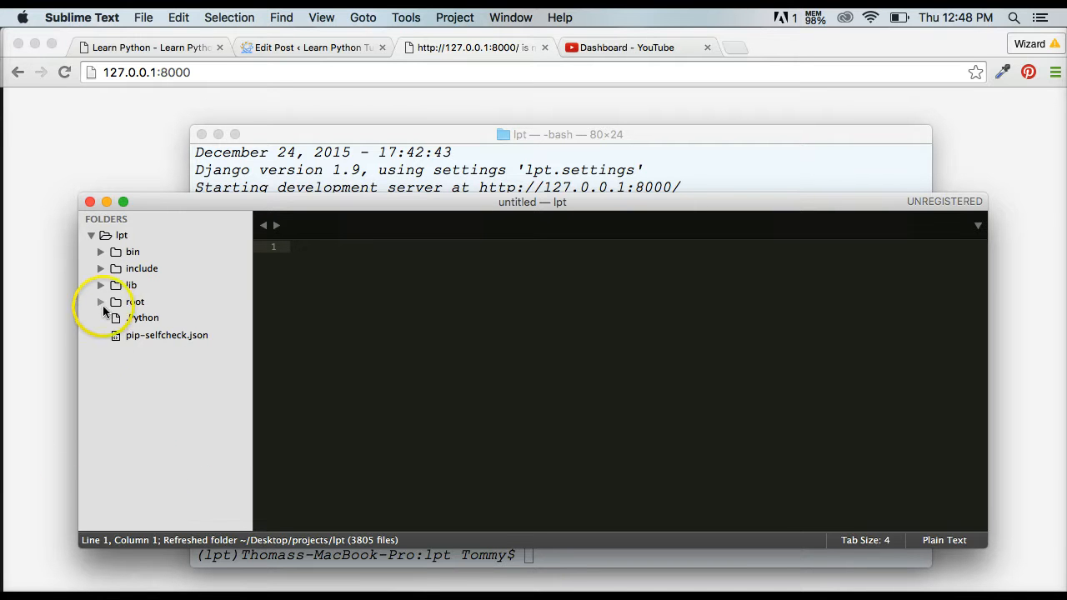
Step: Expand the renamed root folder and peek inside its inner lpt package
left_click(100, 302)
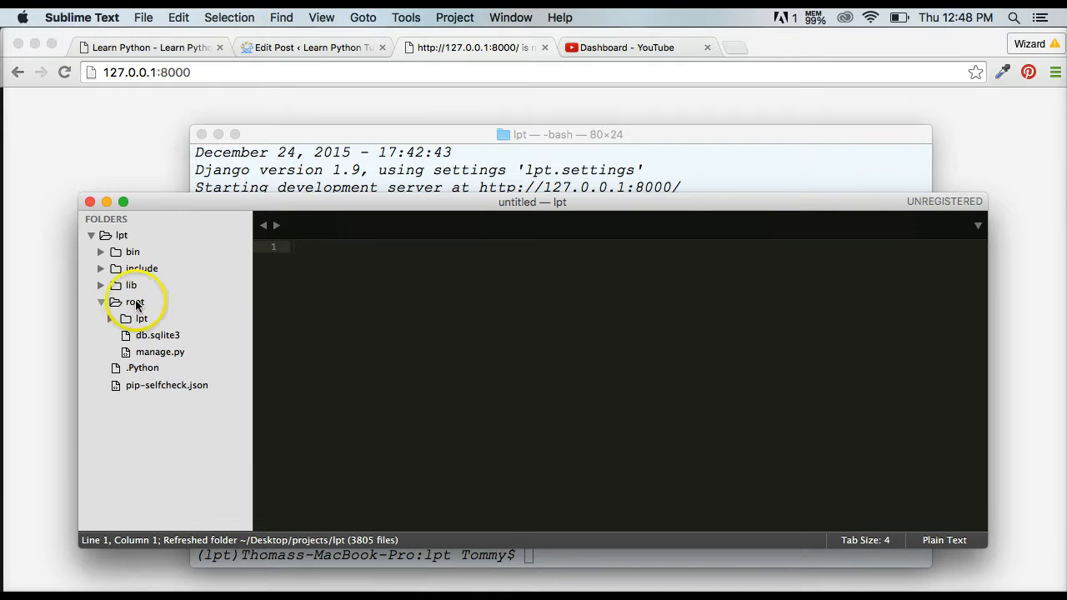
left_click(114, 319)
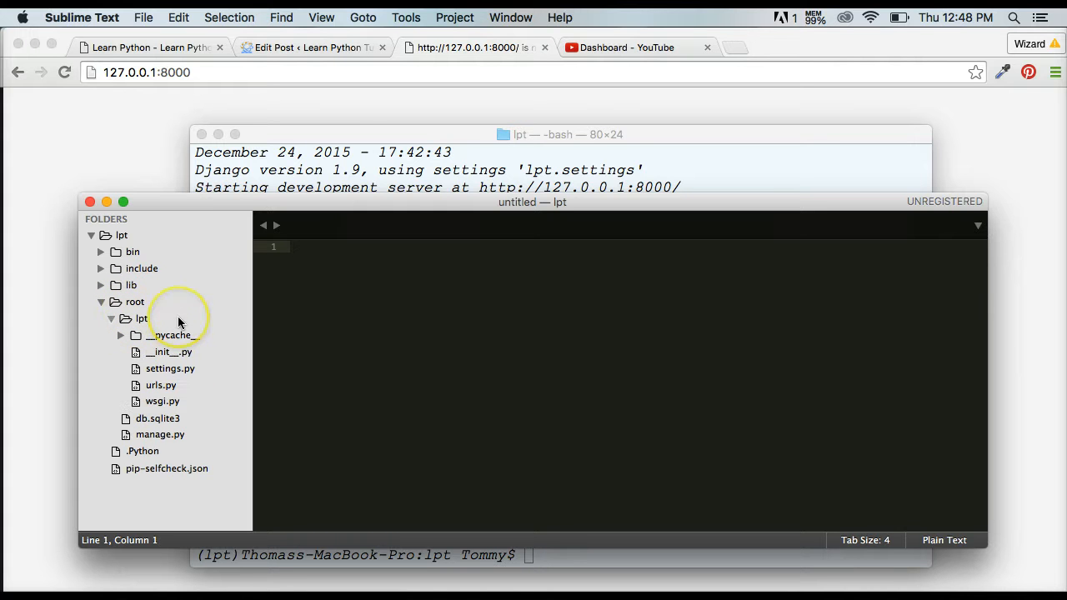
mouse_move(176, 321)
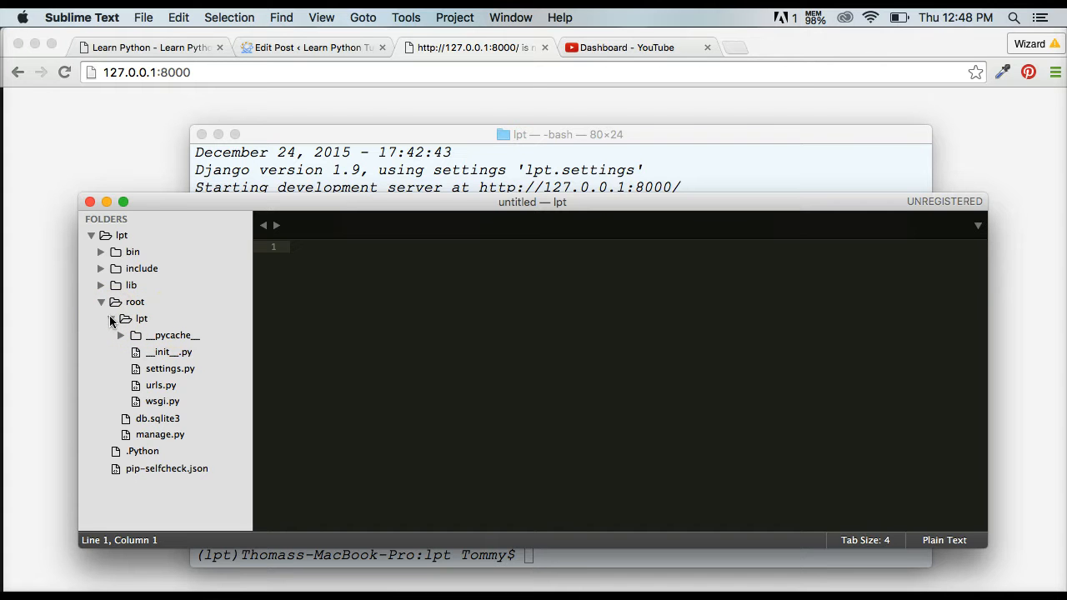
left_click(120, 318)
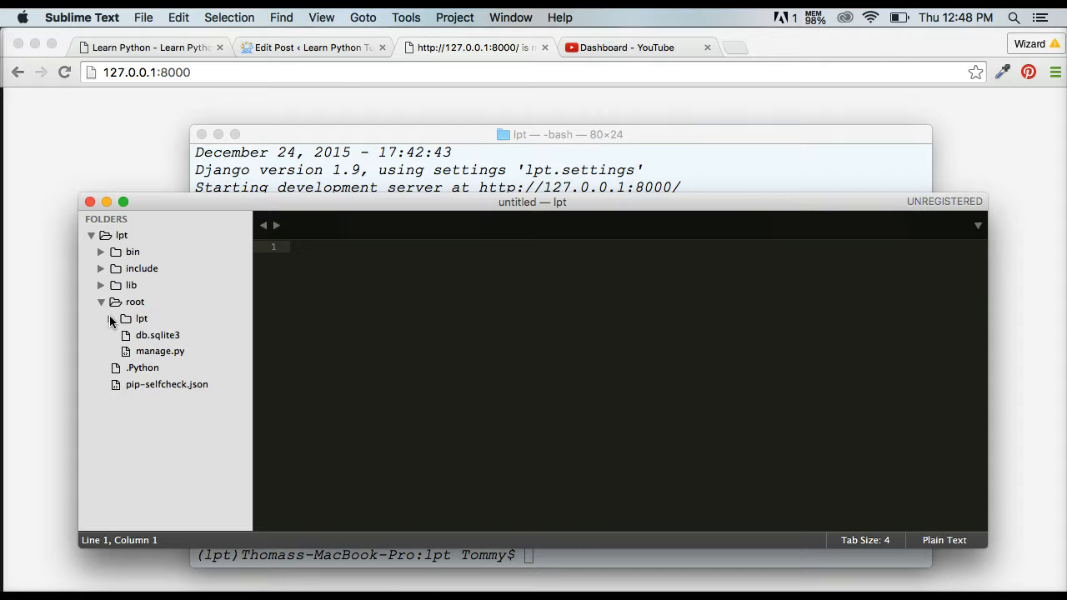
Step: Expand the inner lpt package and scroll through the opened project file
left_click(111, 318)
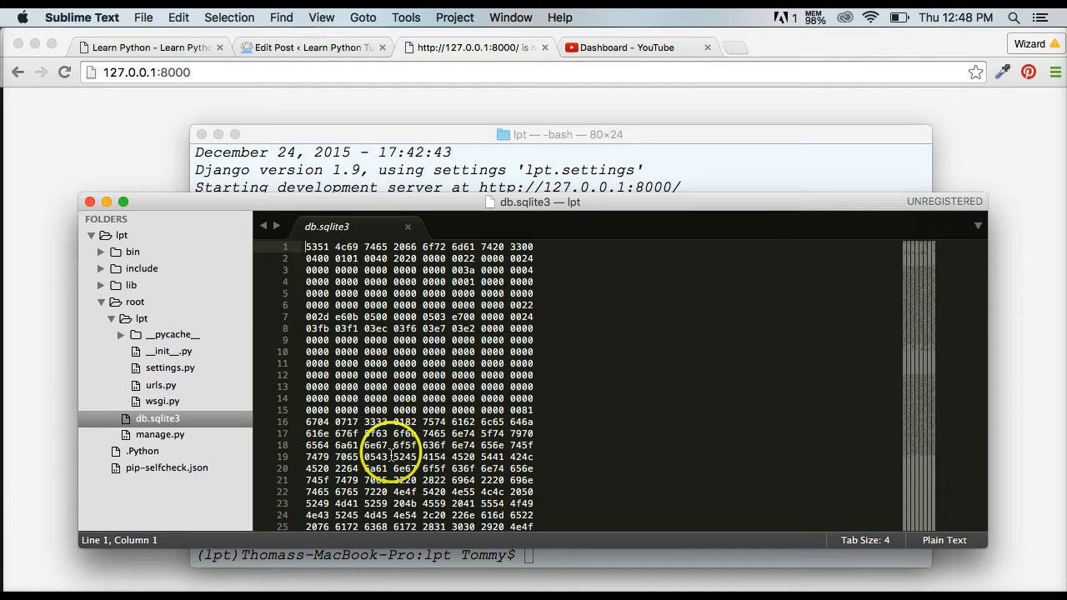
scroll("down", 3)
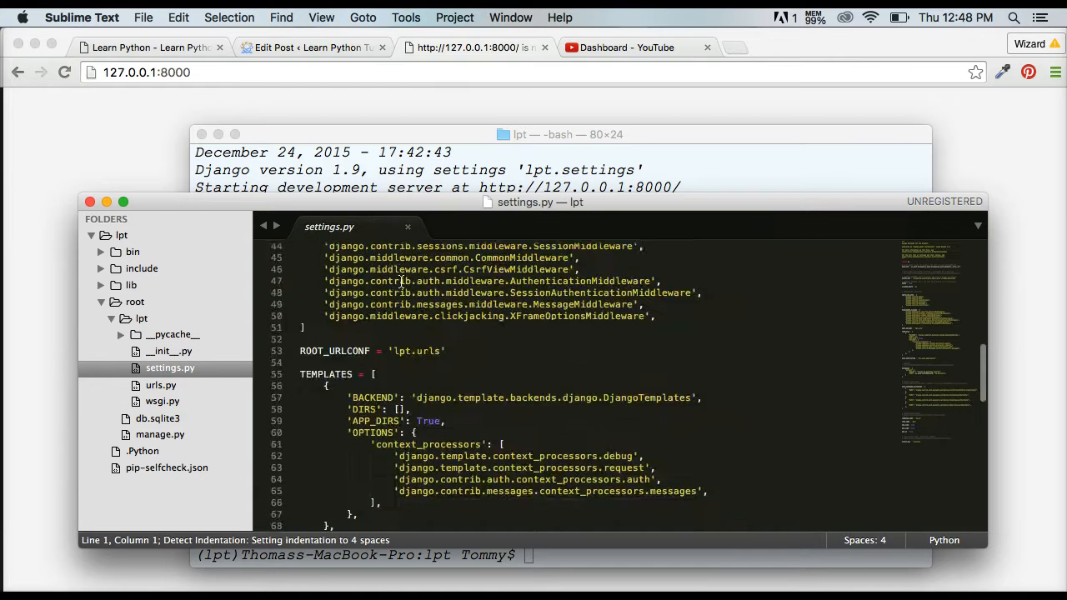
Step: Scroll settings.py from SECRET_KEY and DEBUG through INSTALLED_APPS and middleware to WSGI_APPLICATION
scroll("down", 3)
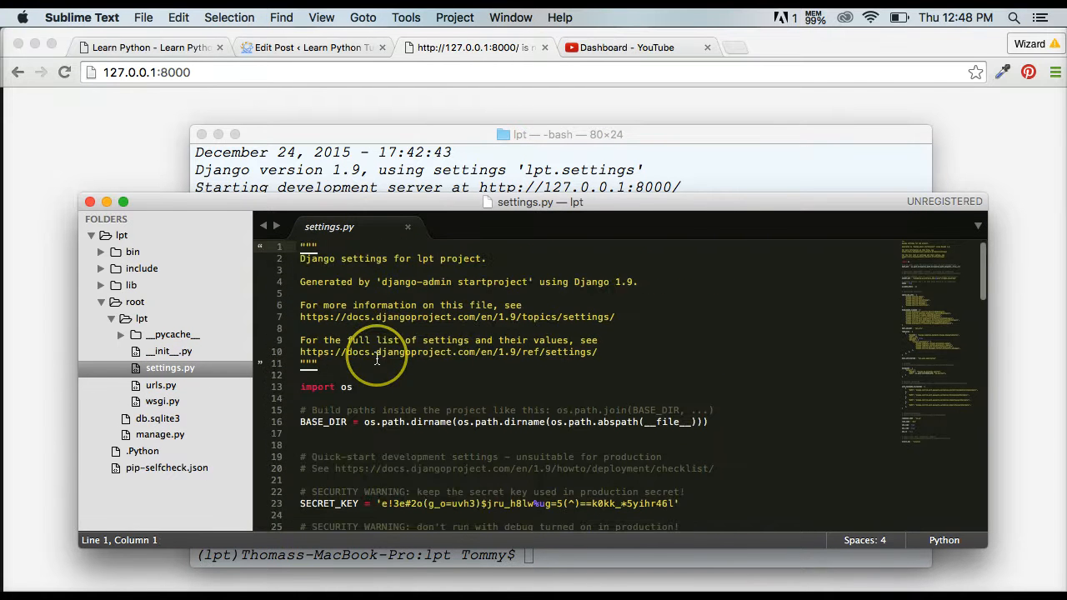
scroll("down", 3)
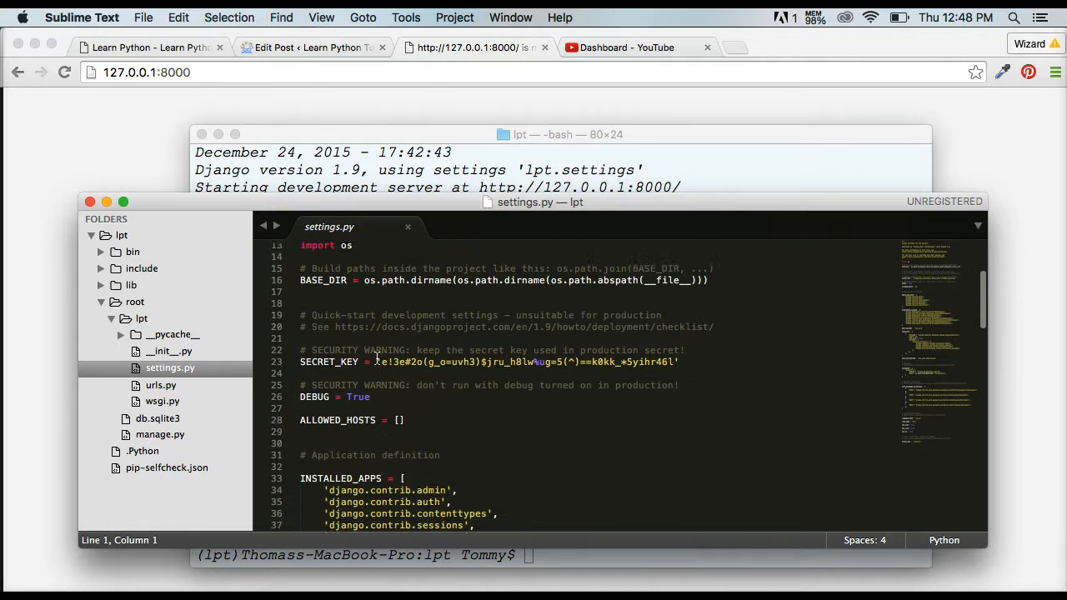
scroll("down", 3)
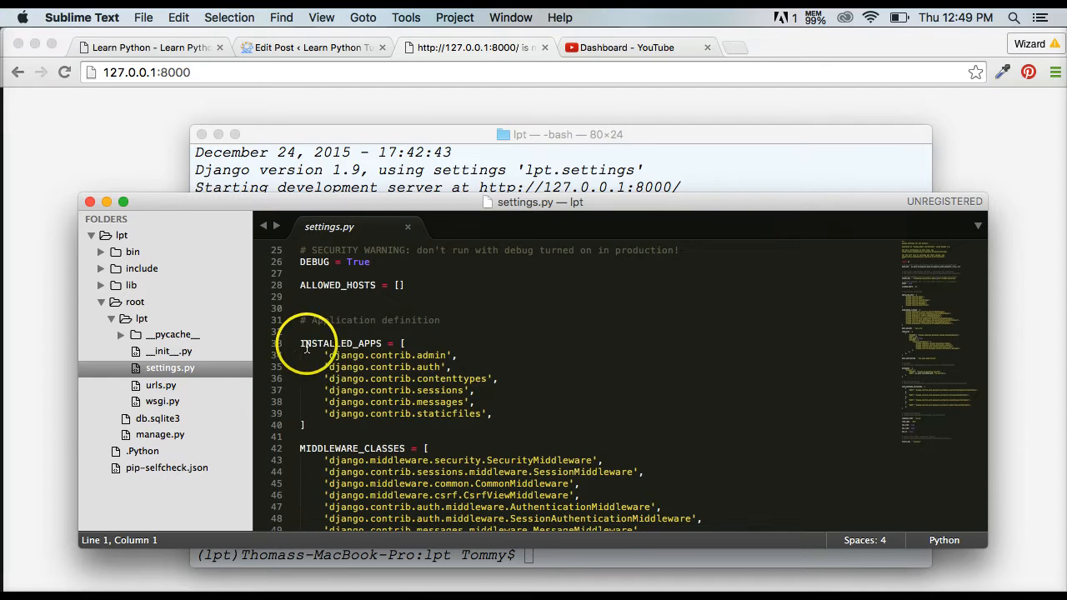
mouse_move(420, 367)
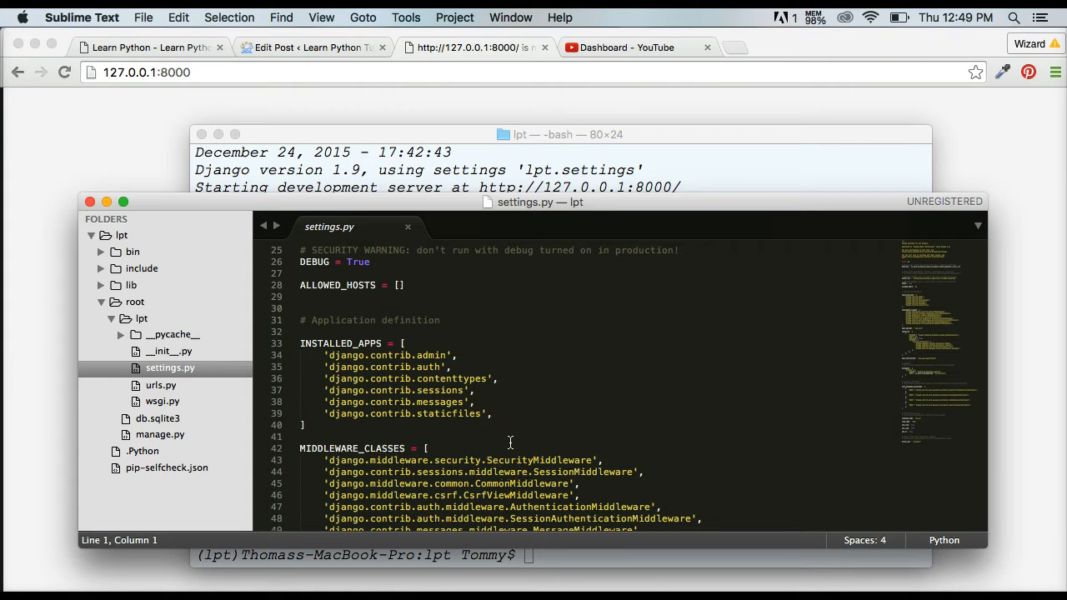
scroll("down", 3)
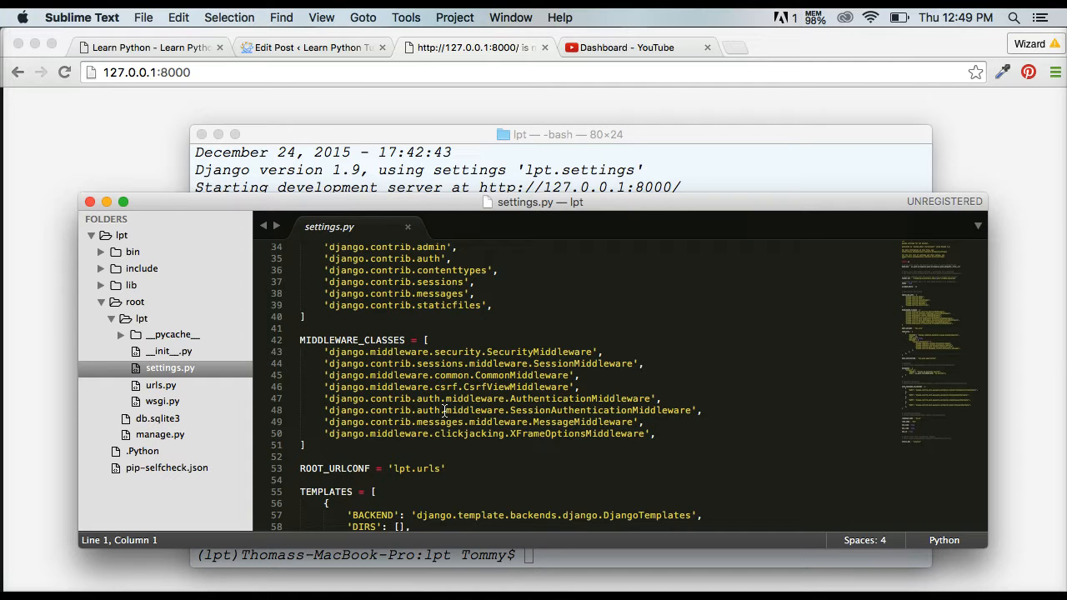
mouse_move(470, 397)
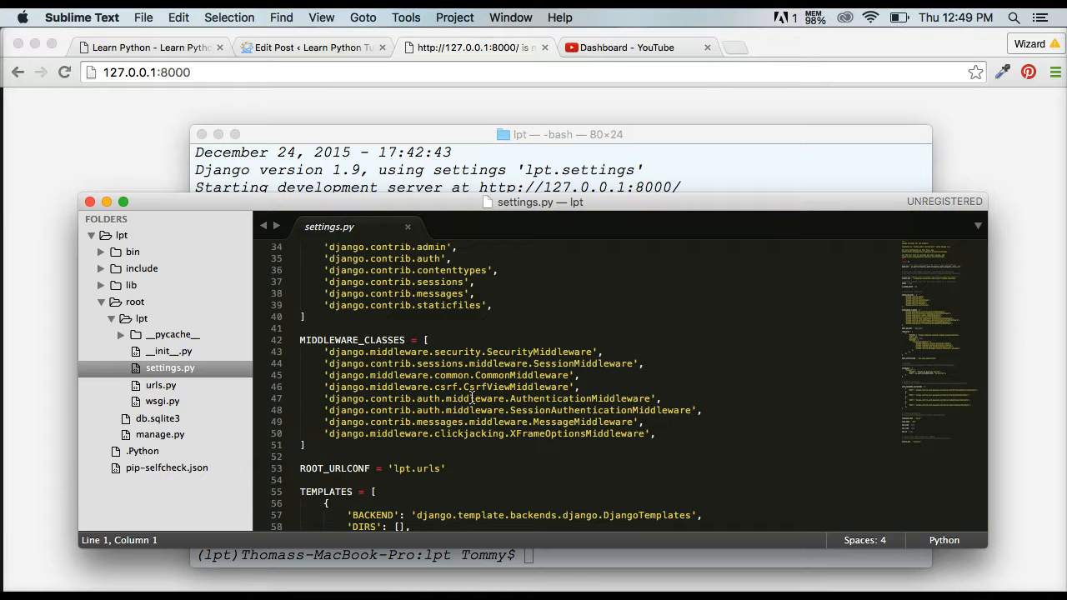
scroll("down", 3)
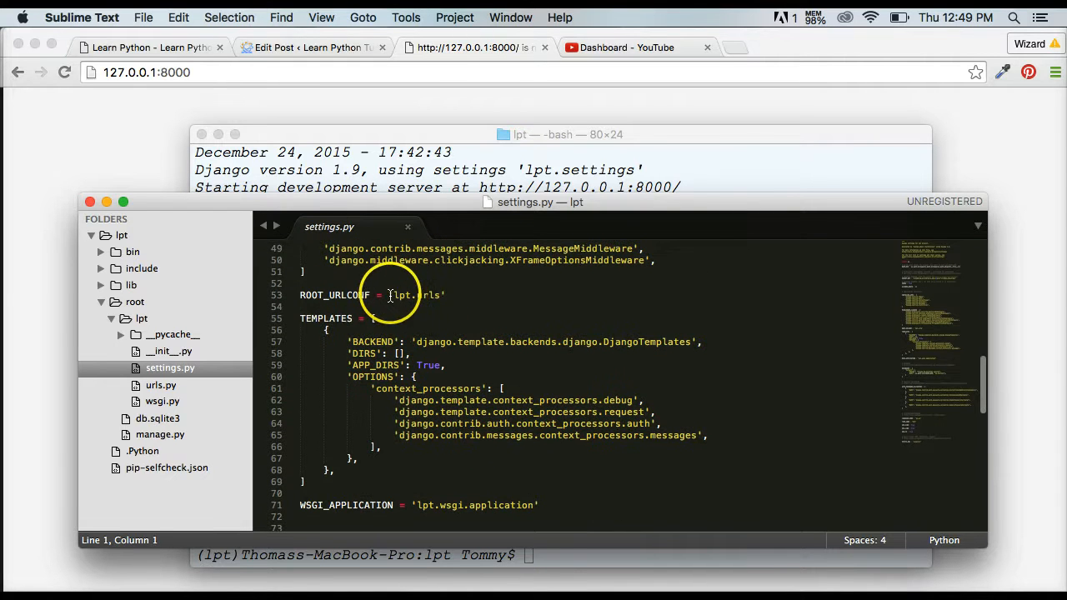
mouse_move(171, 311)
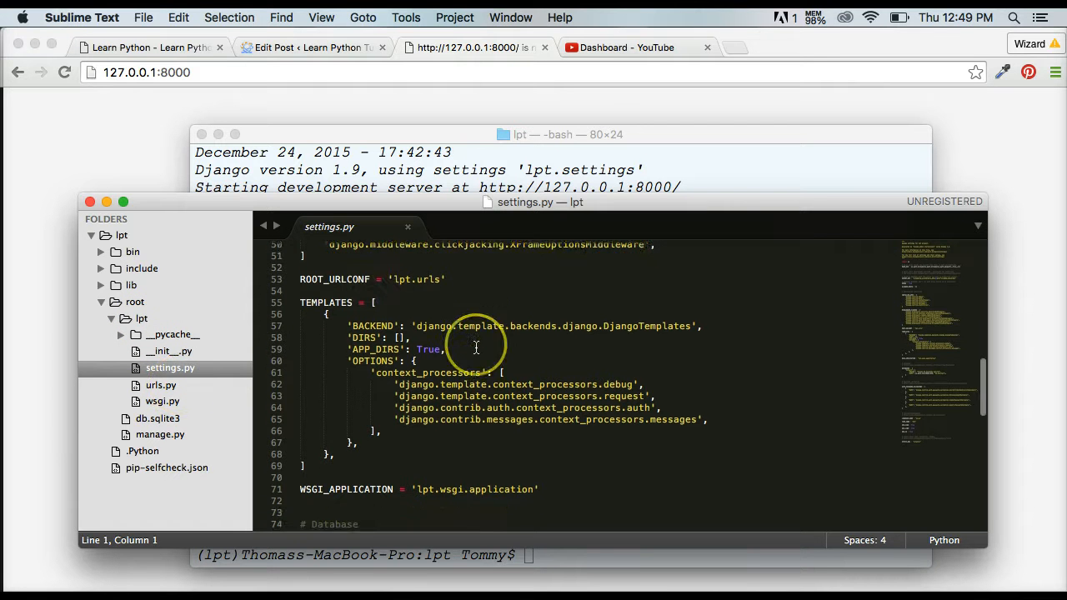
scroll("down", 3)
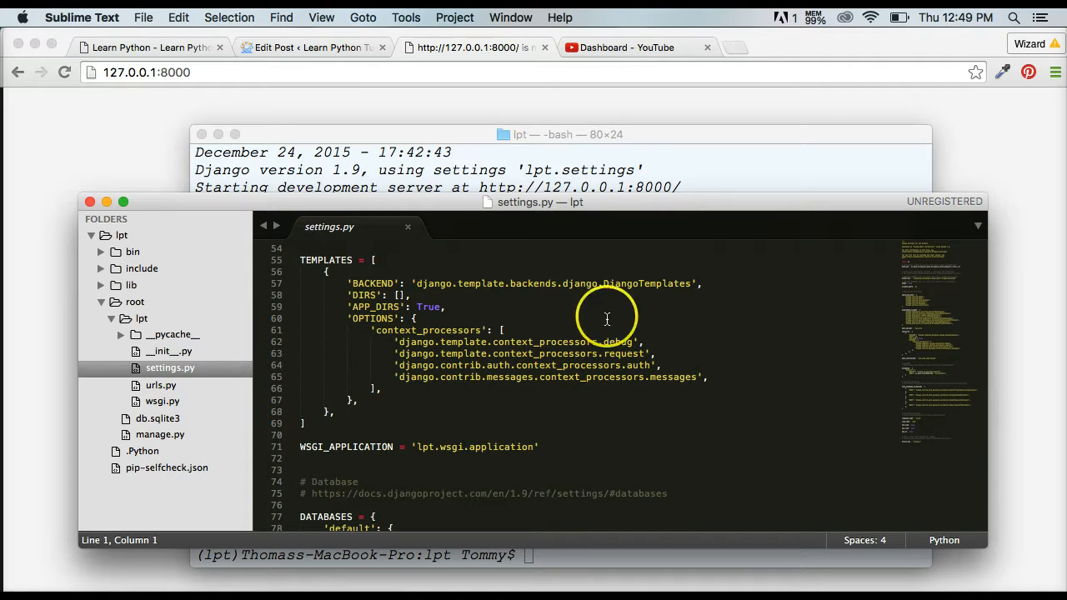
scroll("down", 3)
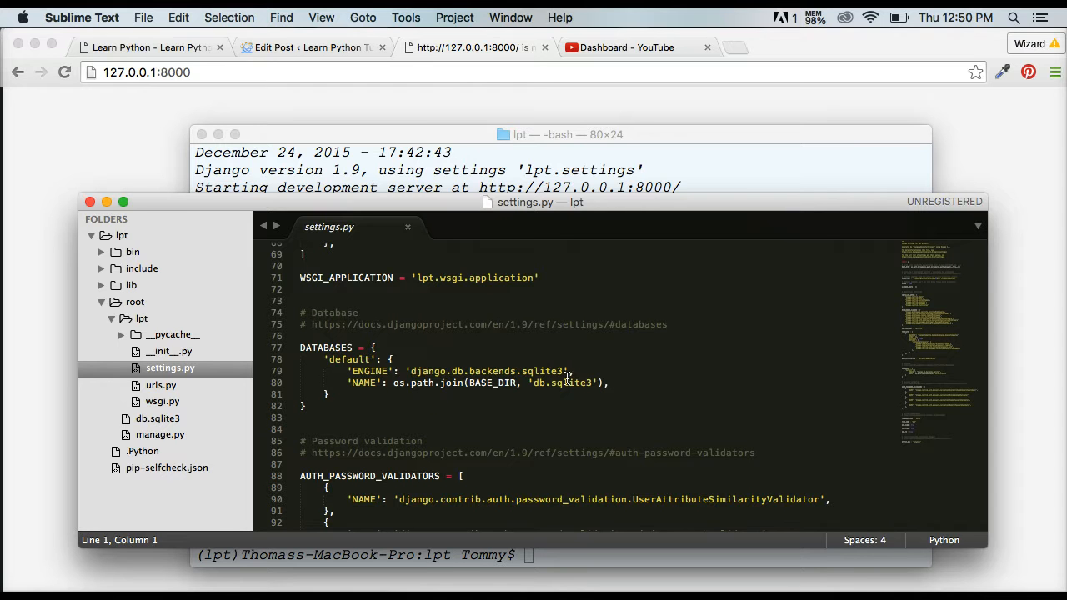
scroll("down", 3)
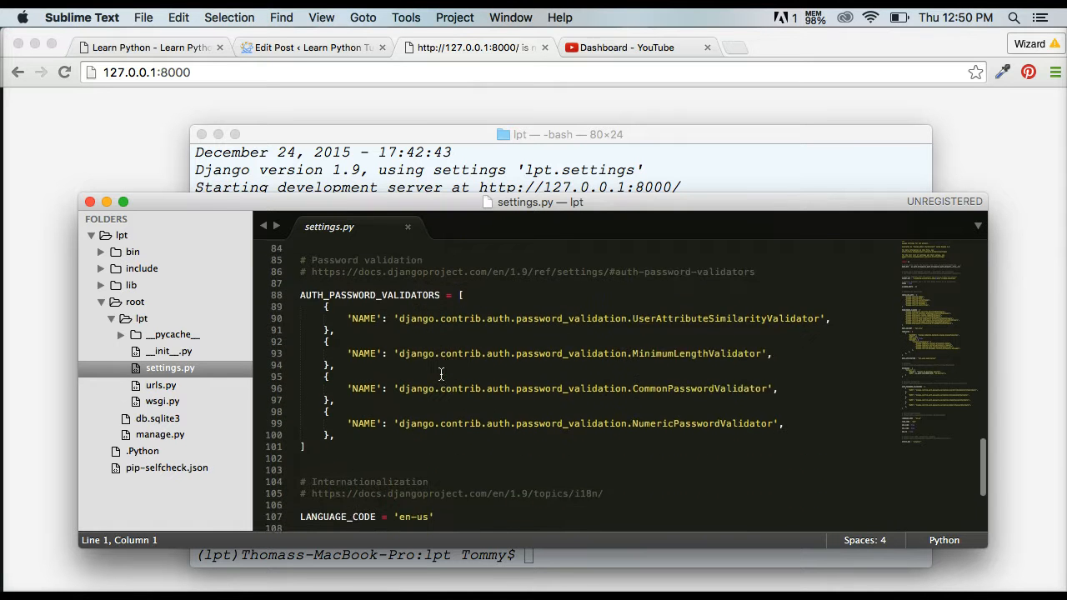
scroll("down", 3)
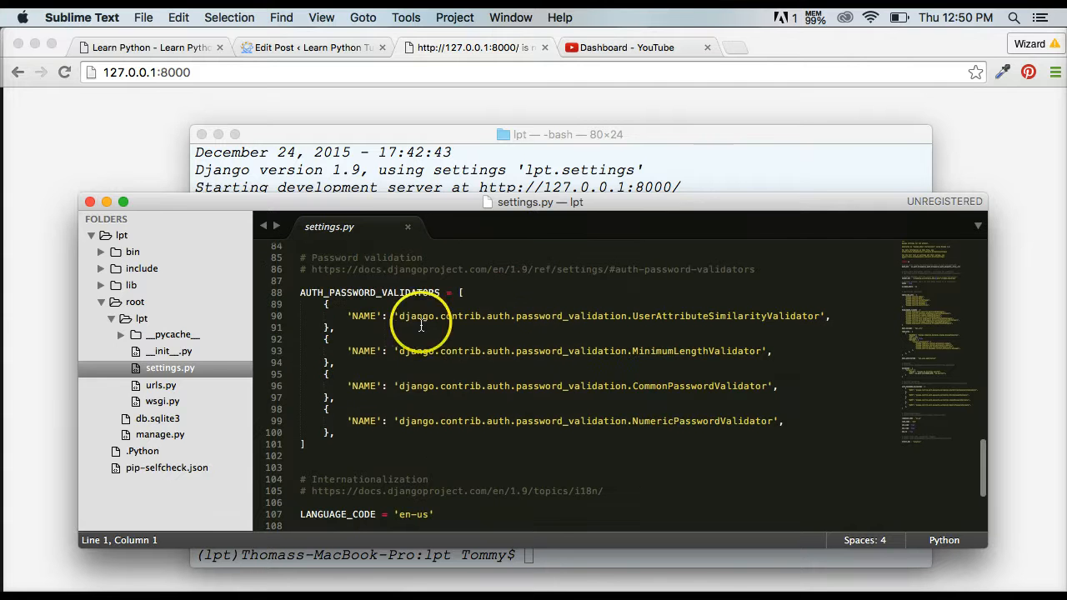
mouse_move(370, 270)
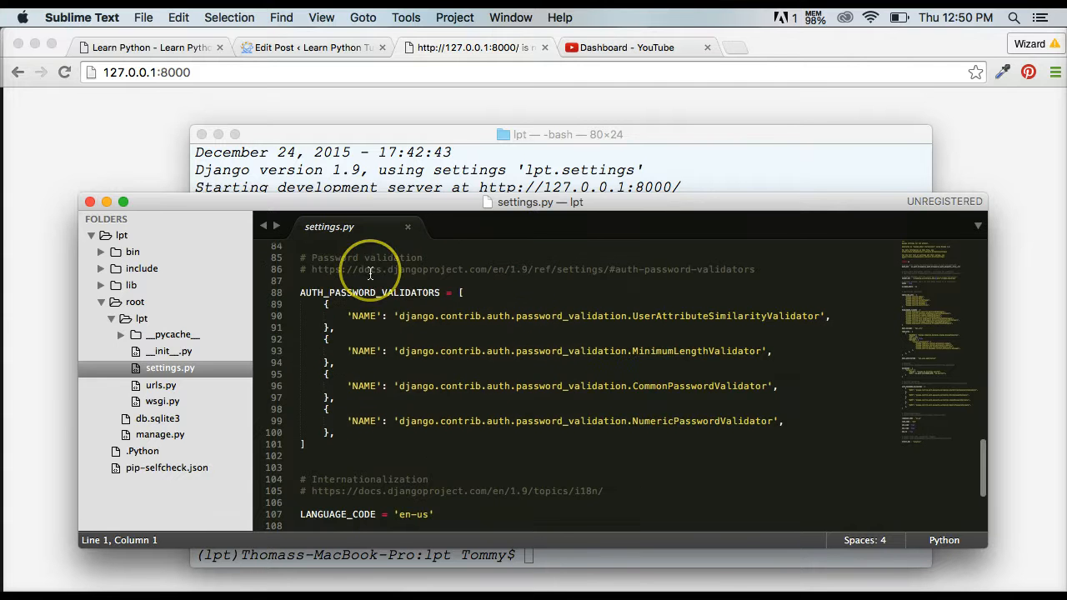
scroll("down", 3)
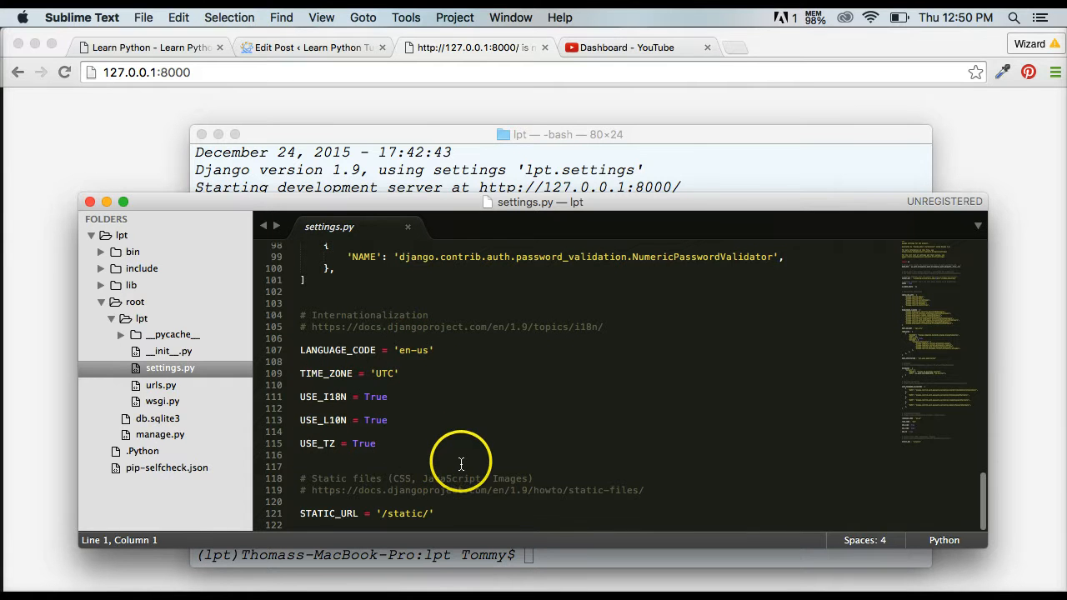
mouse_move(414, 514)
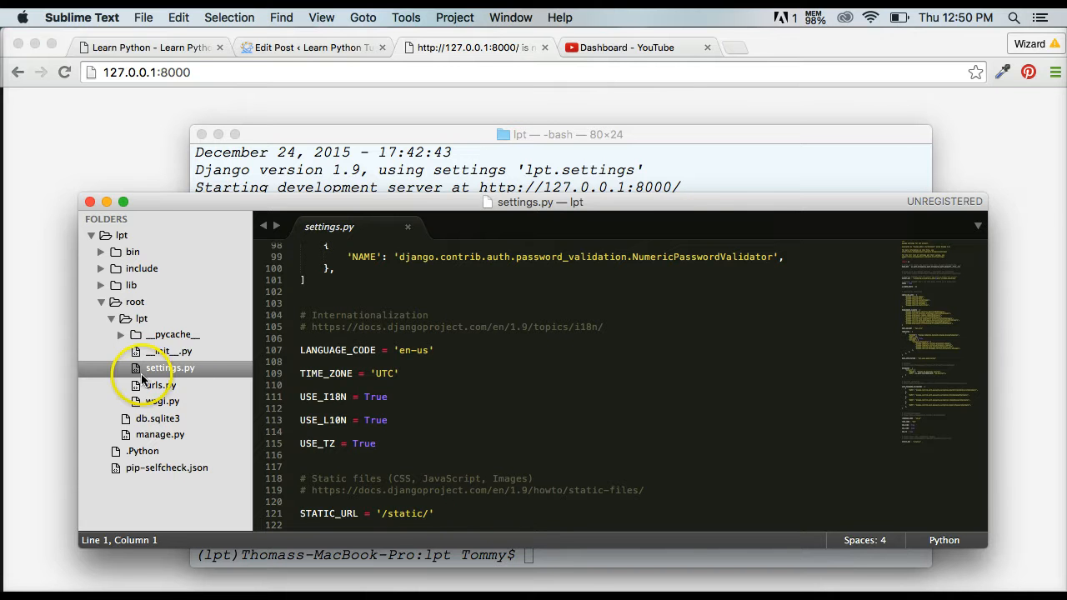
Step: Open urls.py from the inner lpt package to show its admin urlpatterns
left_click(158, 385)
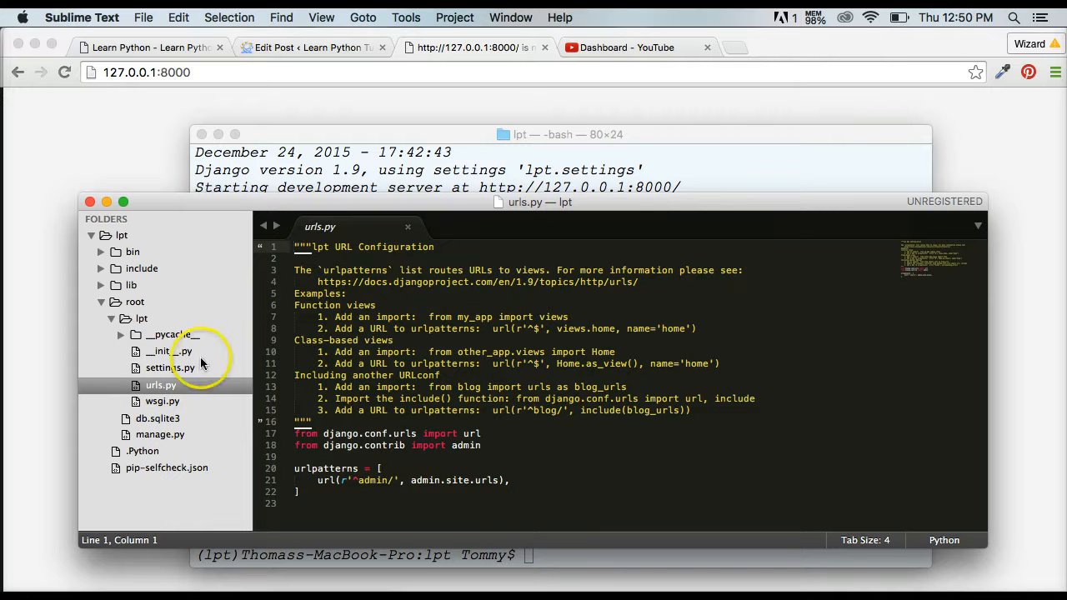
mouse_move(364, 373)
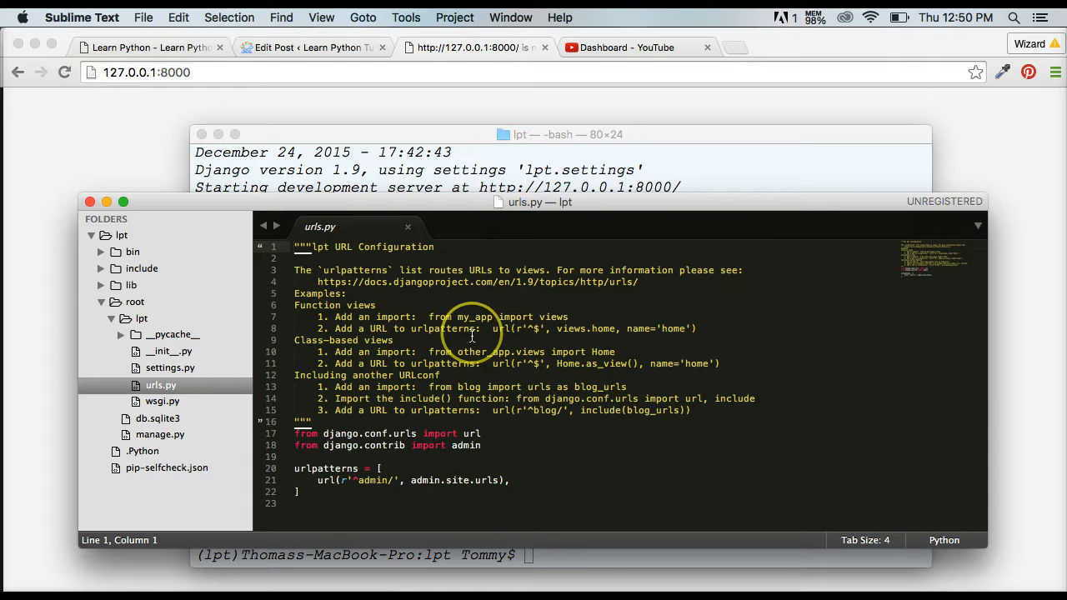
mouse_move(297, 80)
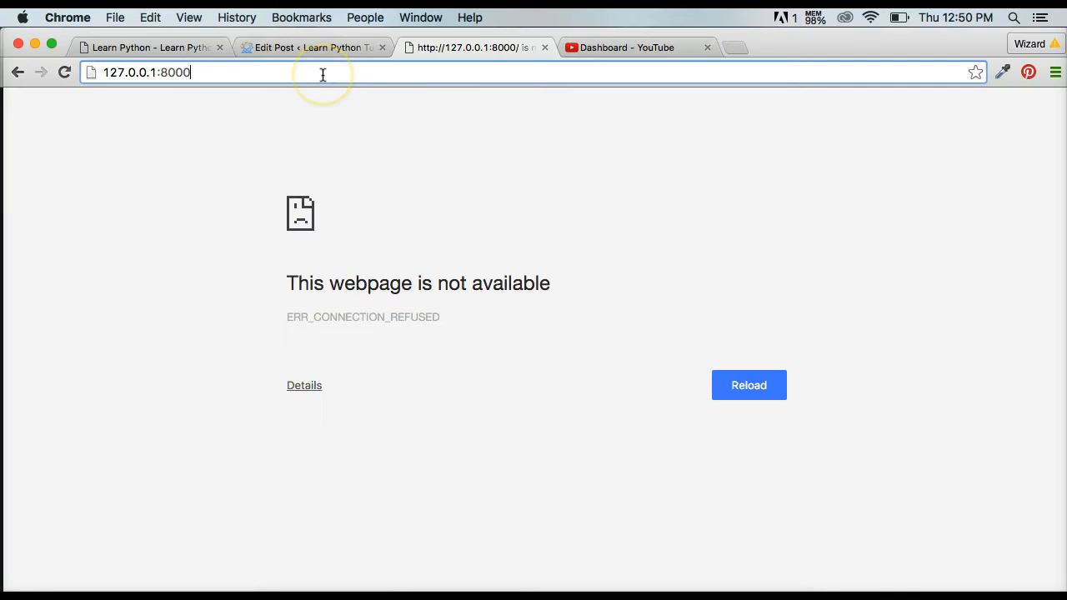
Step: Point Chrome at 127.0.0.1:8000/admin and launch python manage.py runserver in Terminal
type("/admin/")
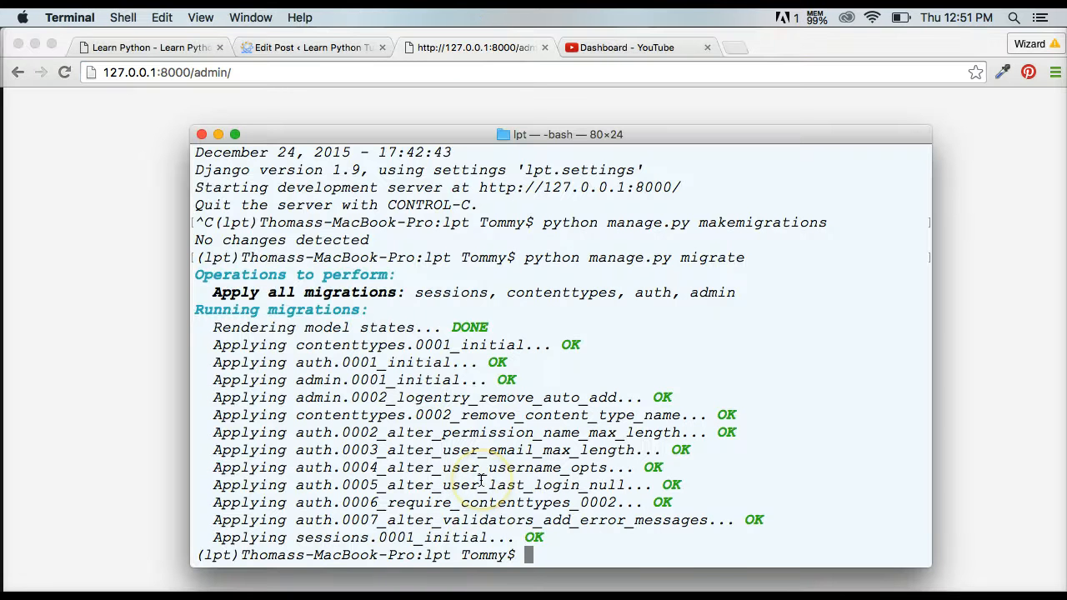
type("python manage.py runserver")
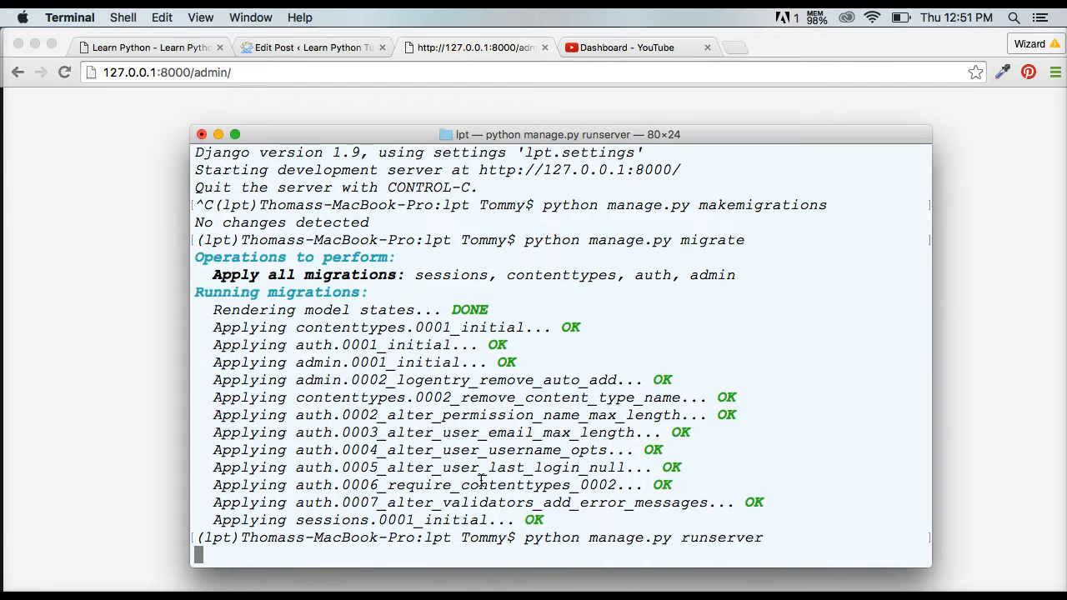
mouse_move(137, 349)
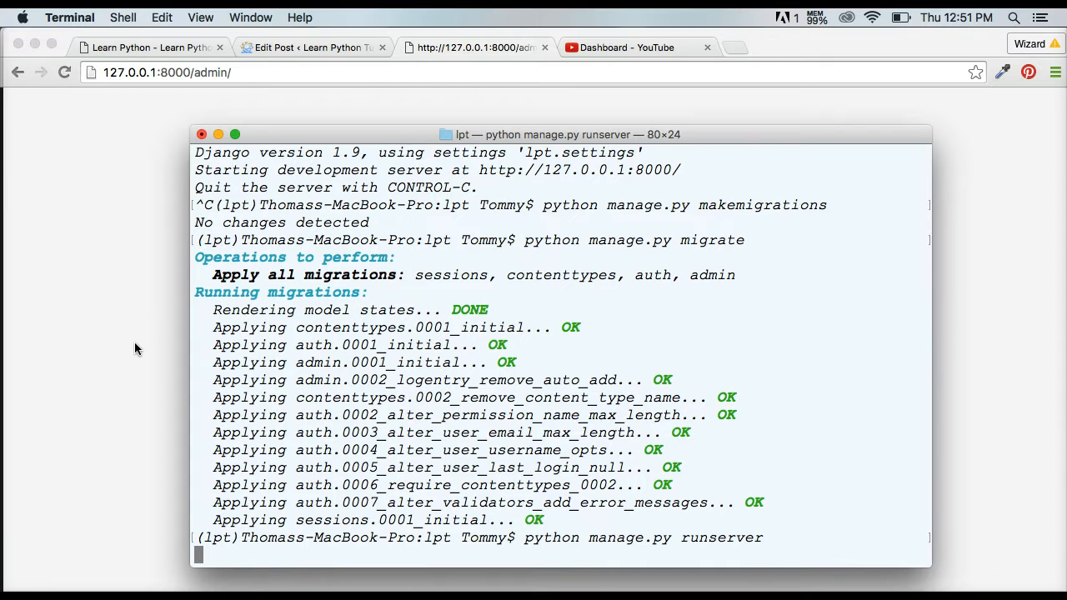
key("Return")
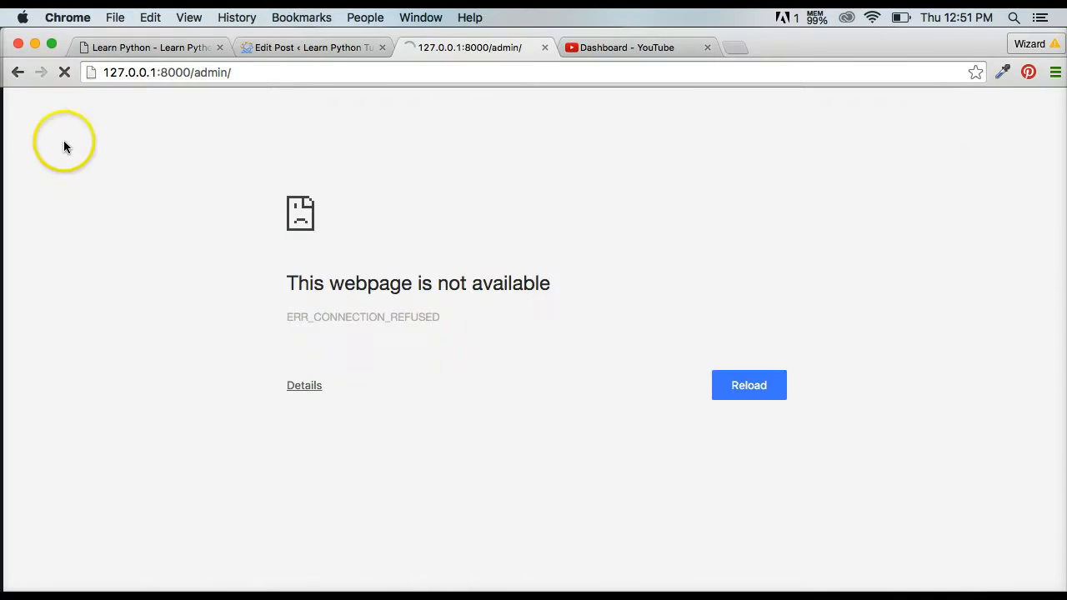
Step: Reload 127.0.0.1:8000/admin/ so the Django administration login page appears
left_click(749, 386)
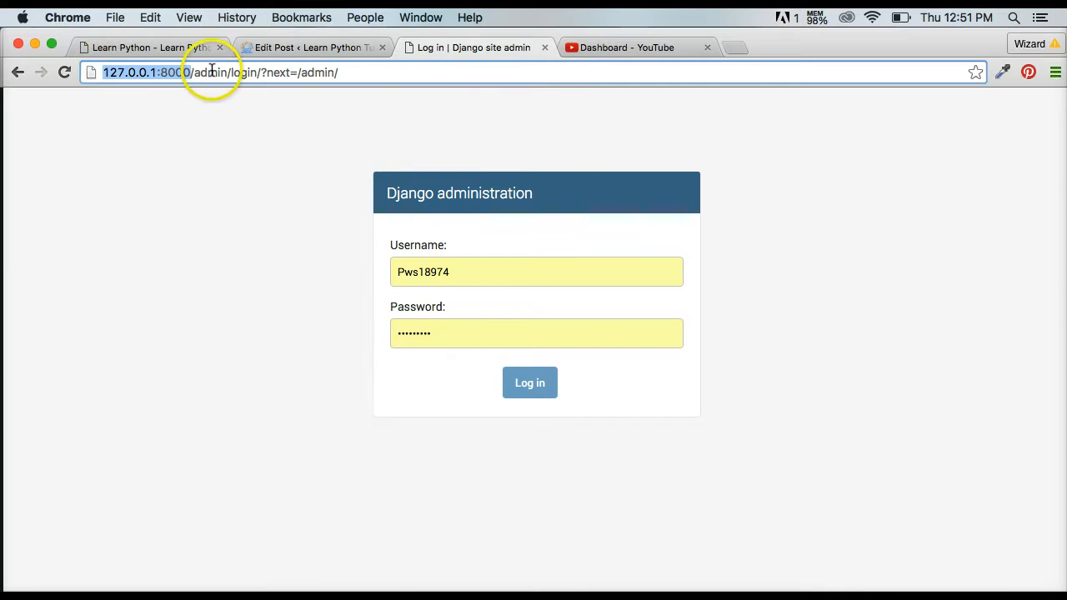
double_click(216, 74)
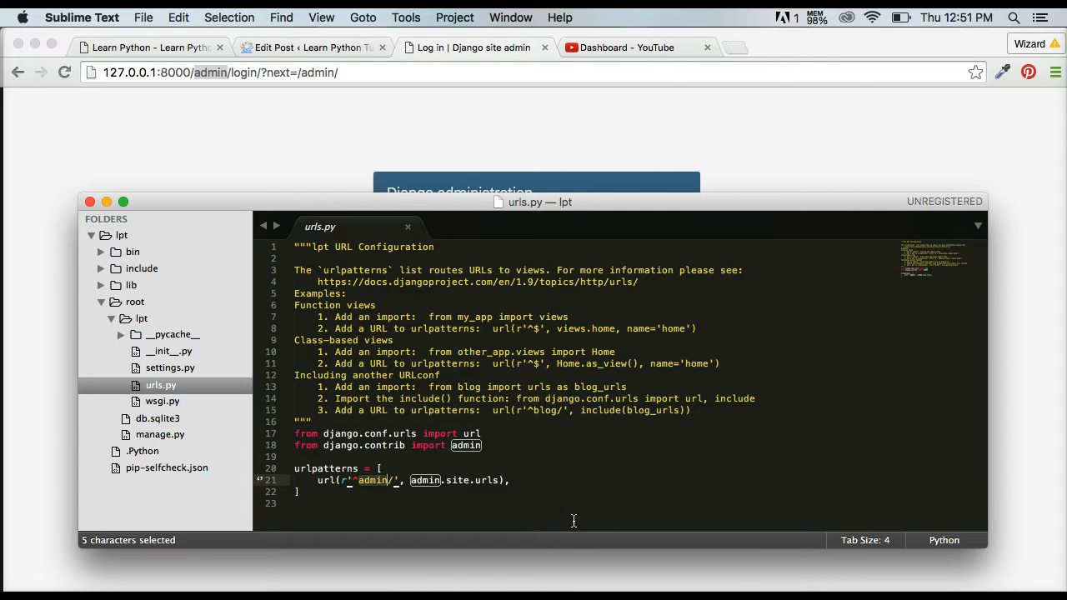
mouse_move(587, 461)
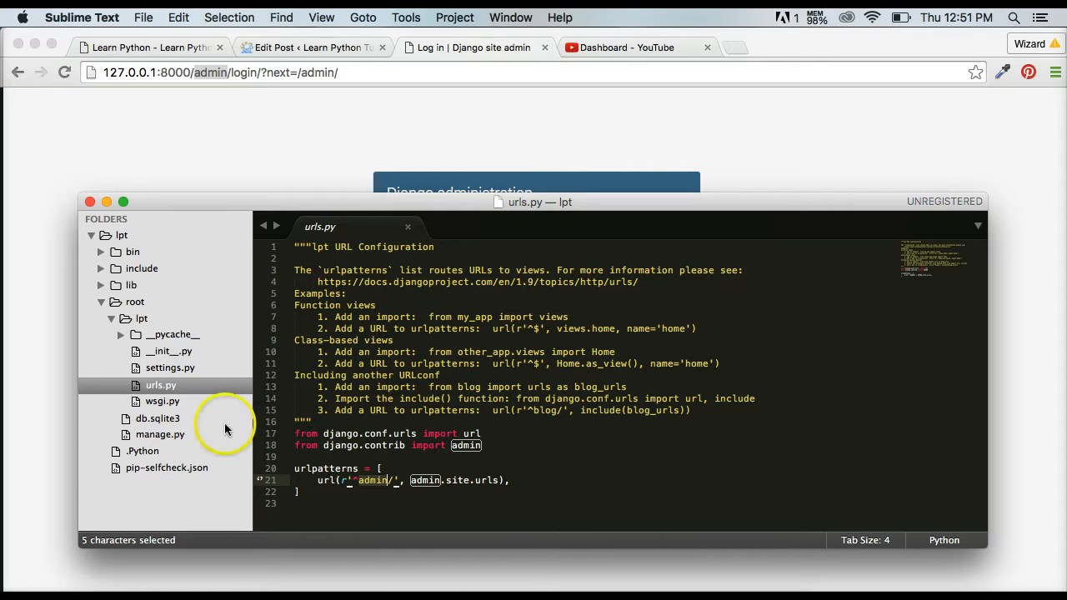
Step: Open wsgi.py from the lpt project folder in the Sublime Text sidebar
left_click(160, 400)
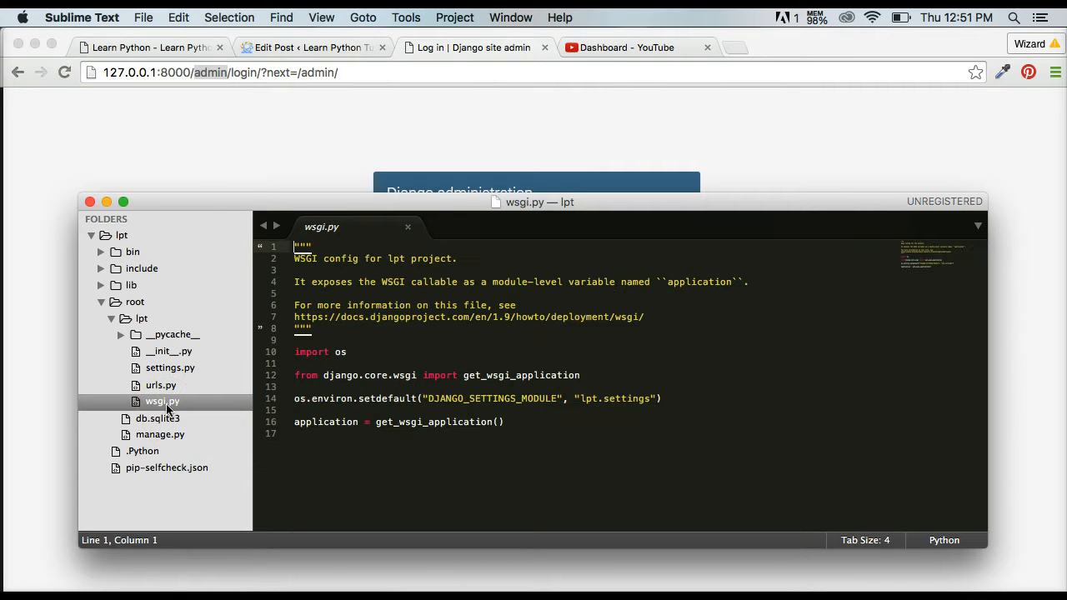
mouse_move(604, 374)
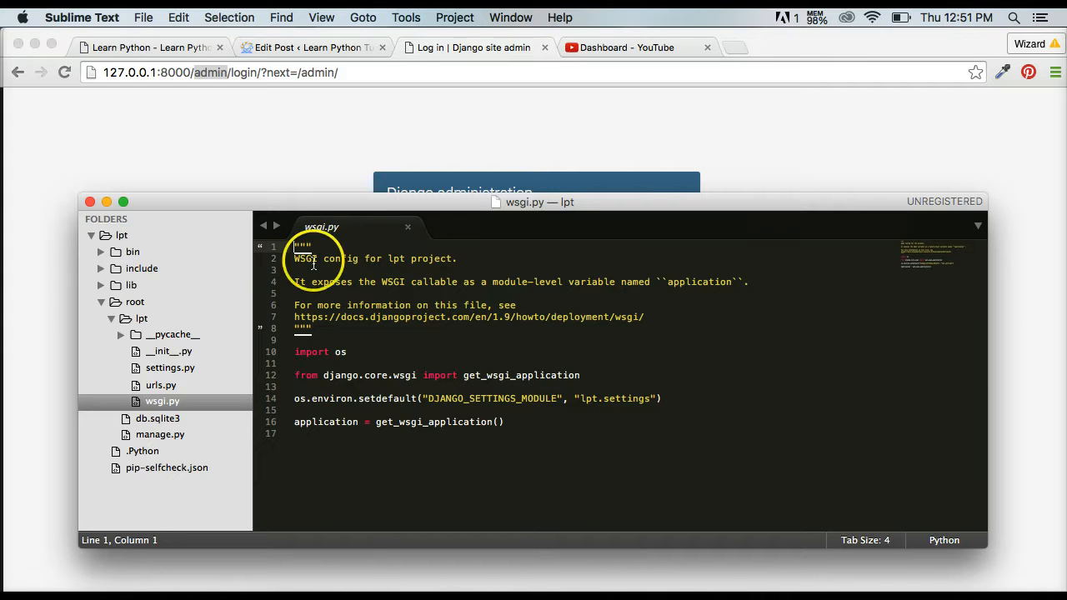
mouse_move(257, 163)
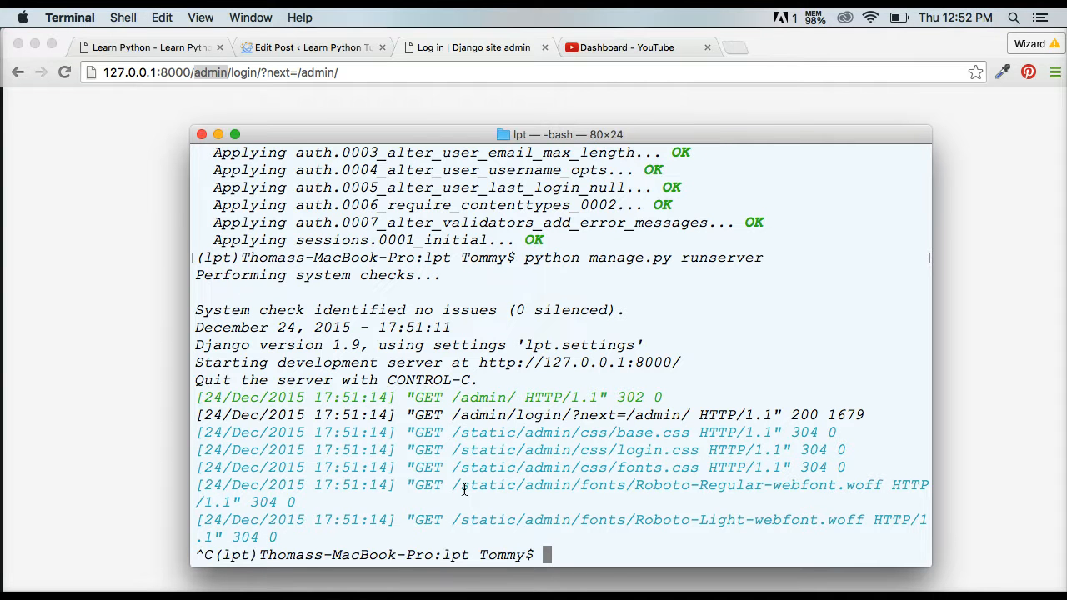
Step: Run python manage.py createsuperuser and give the username Pws18974
type("python manage.py c")
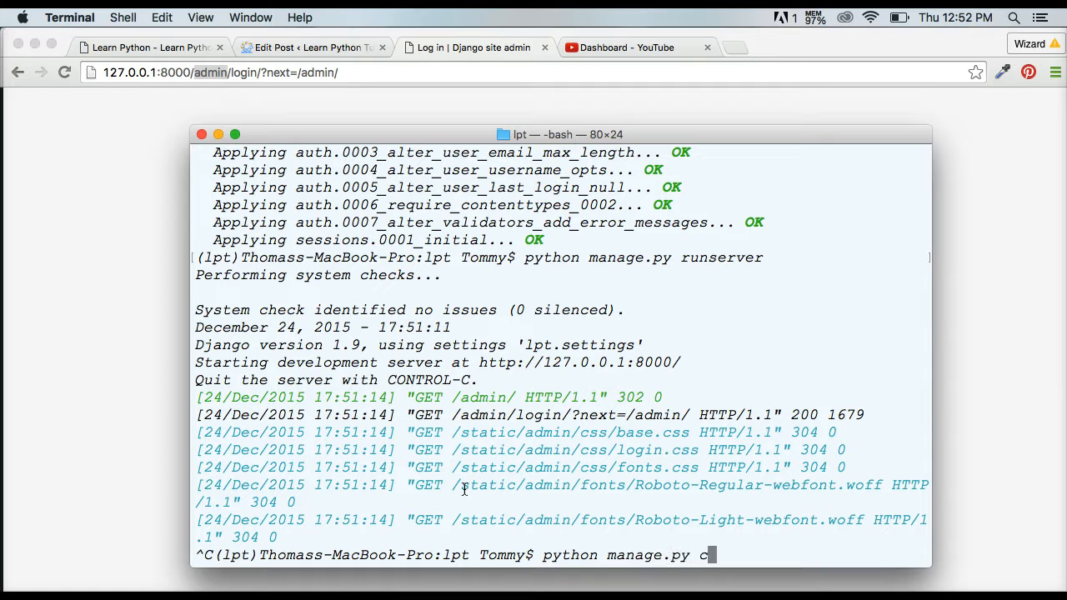
type("reatesuperuser")
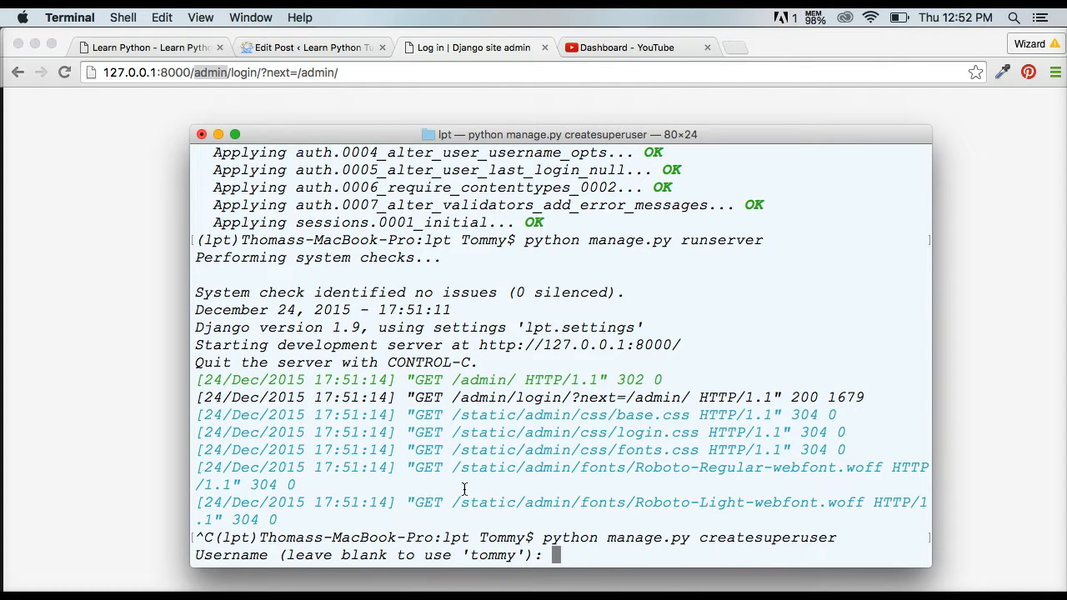
type("Pws")
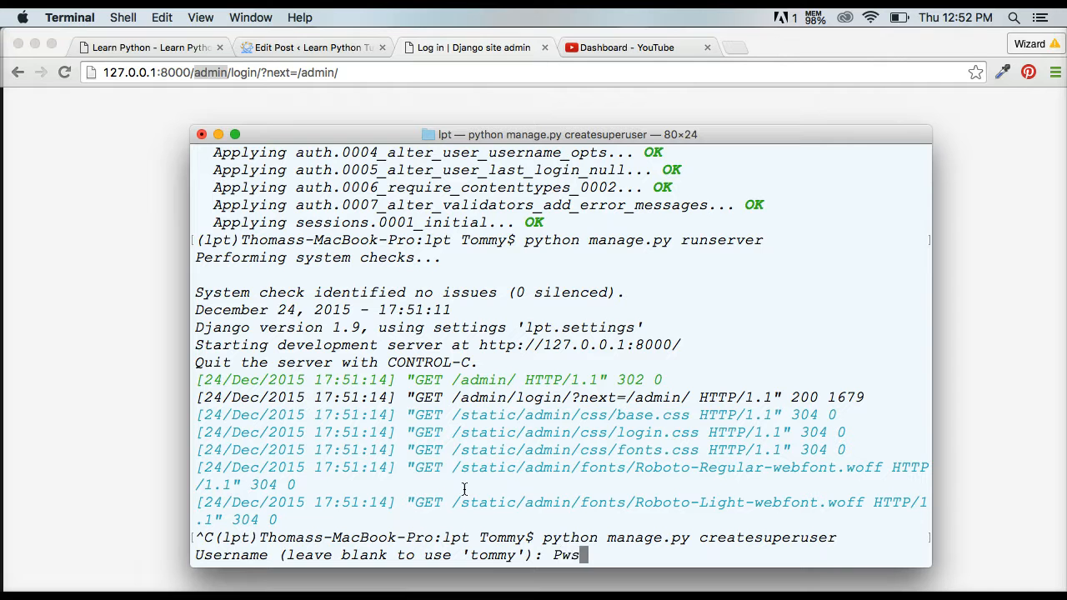
type("18974")
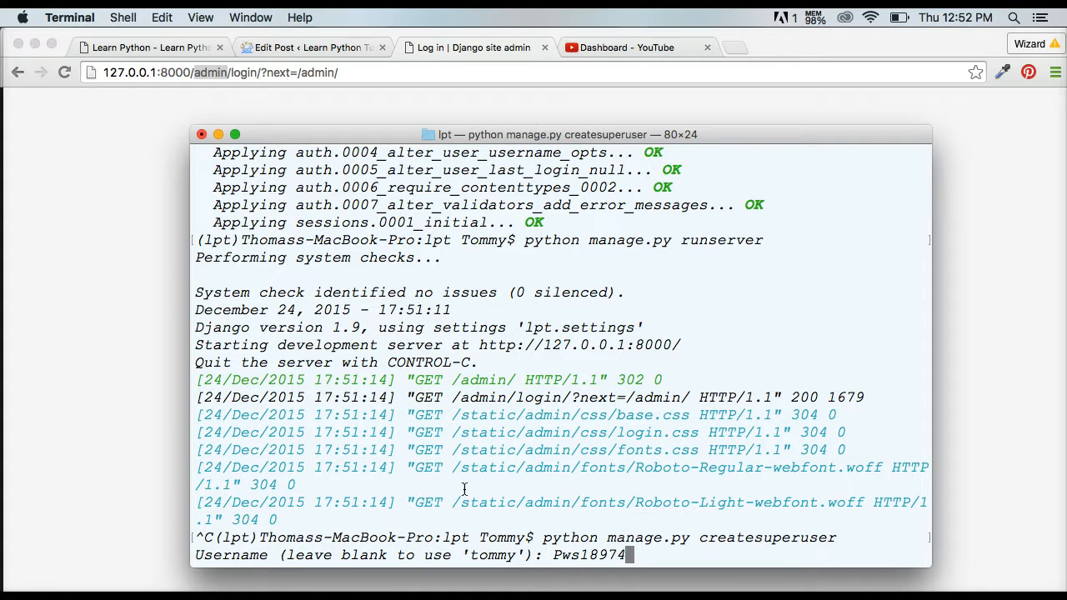
mouse_move(500, 15)
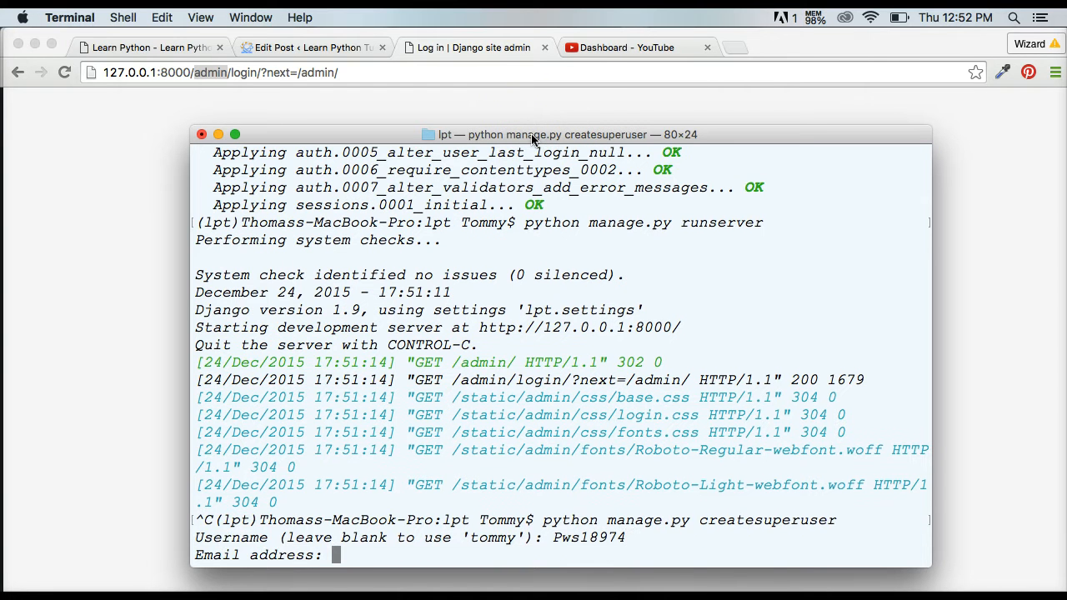
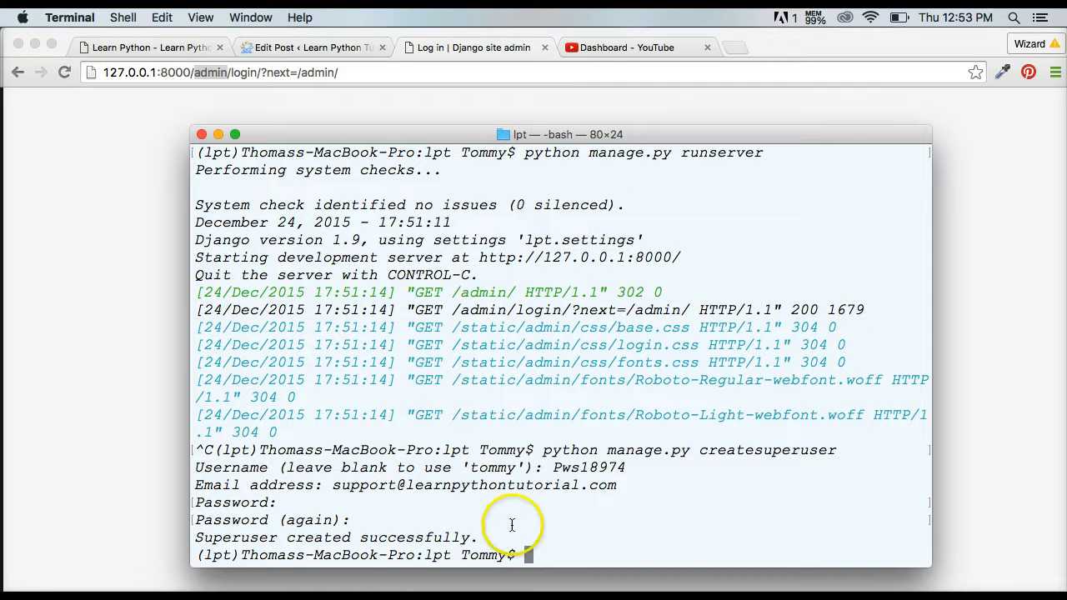
mouse_move(669, 558)
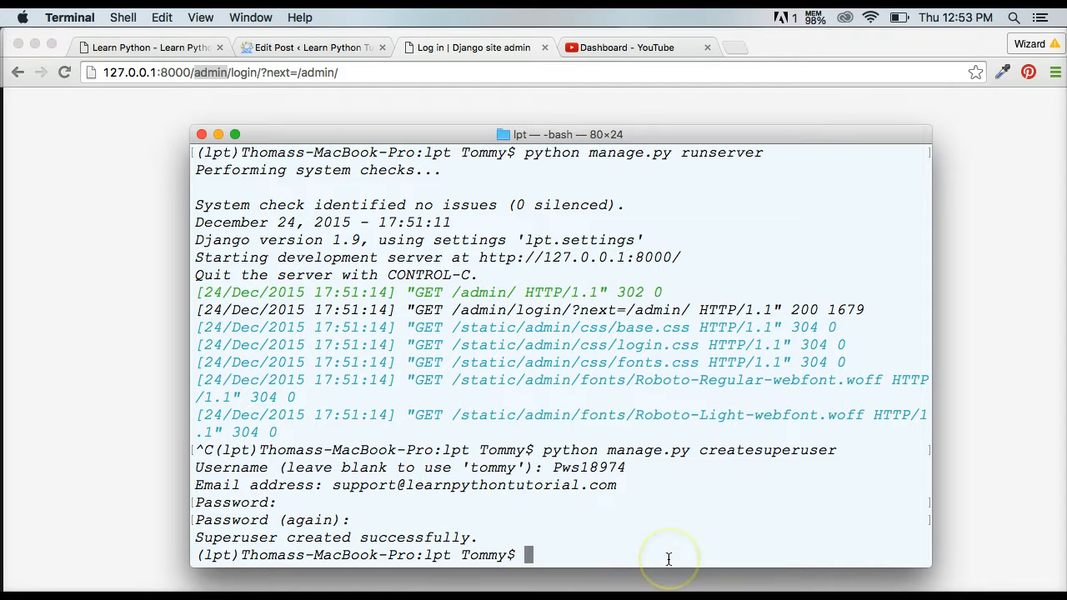
type("python manage.py createsuperuser")
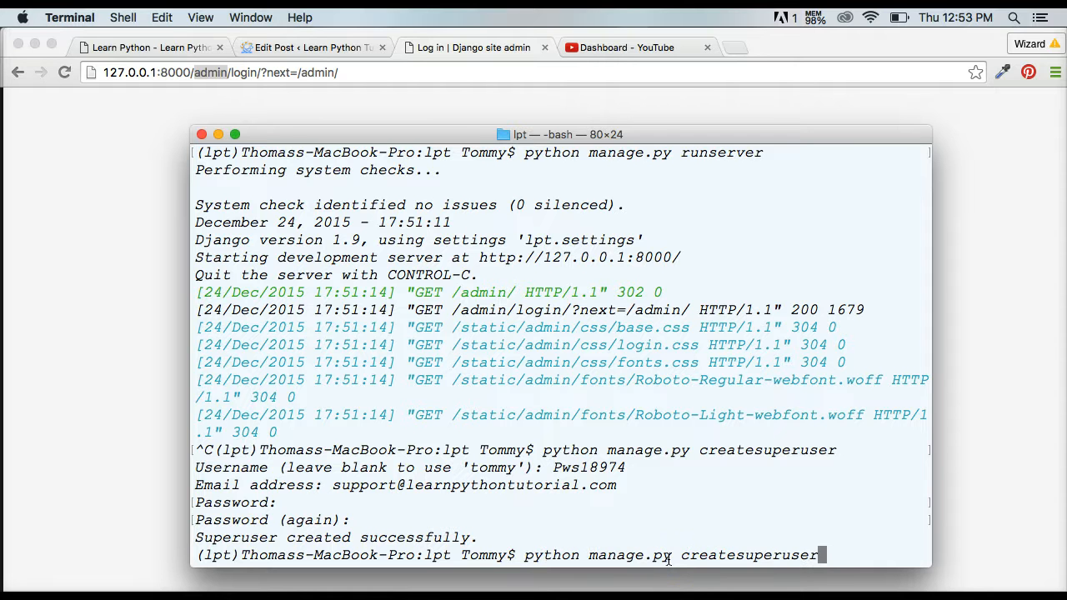
type("runserver")
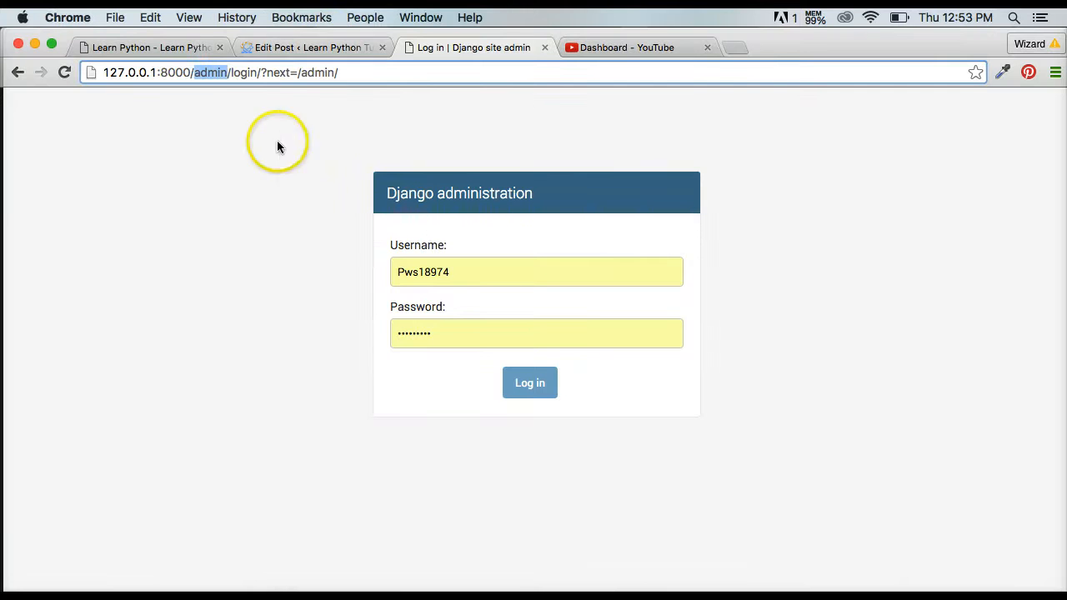
mouse_move(373, 212)
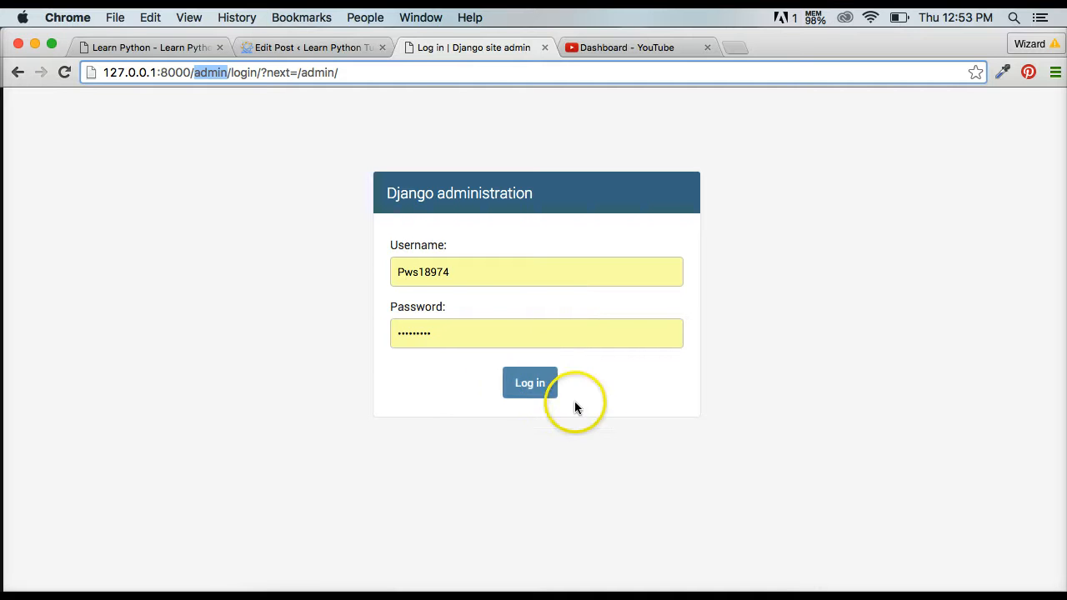
mouse_move(519, 325)
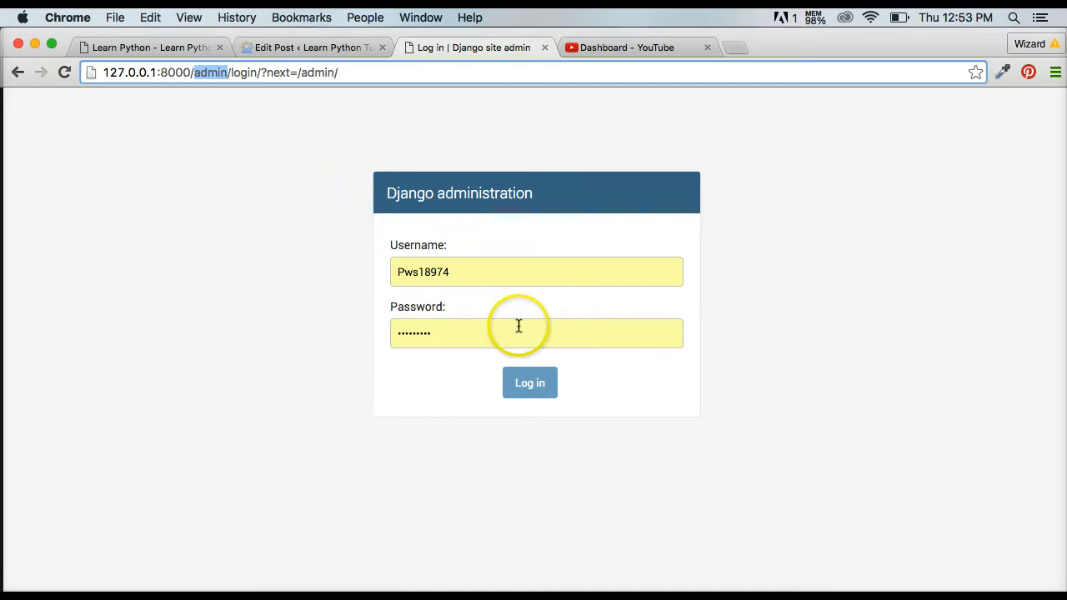
Step: Log in to the Django admin as superuser Pws18974
left_click(531, 382)
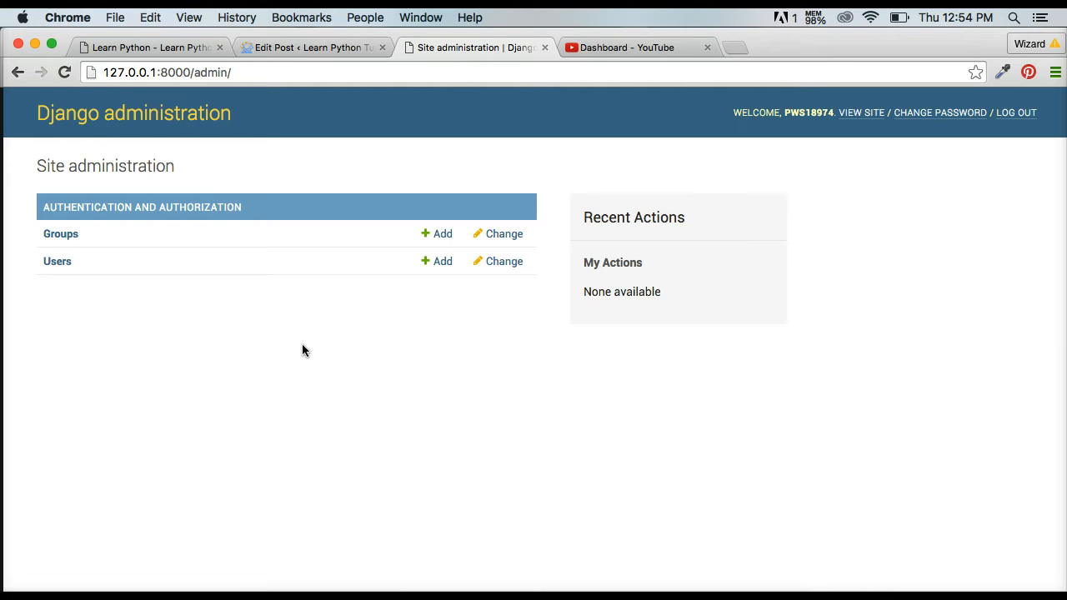
left_click(307, 335)
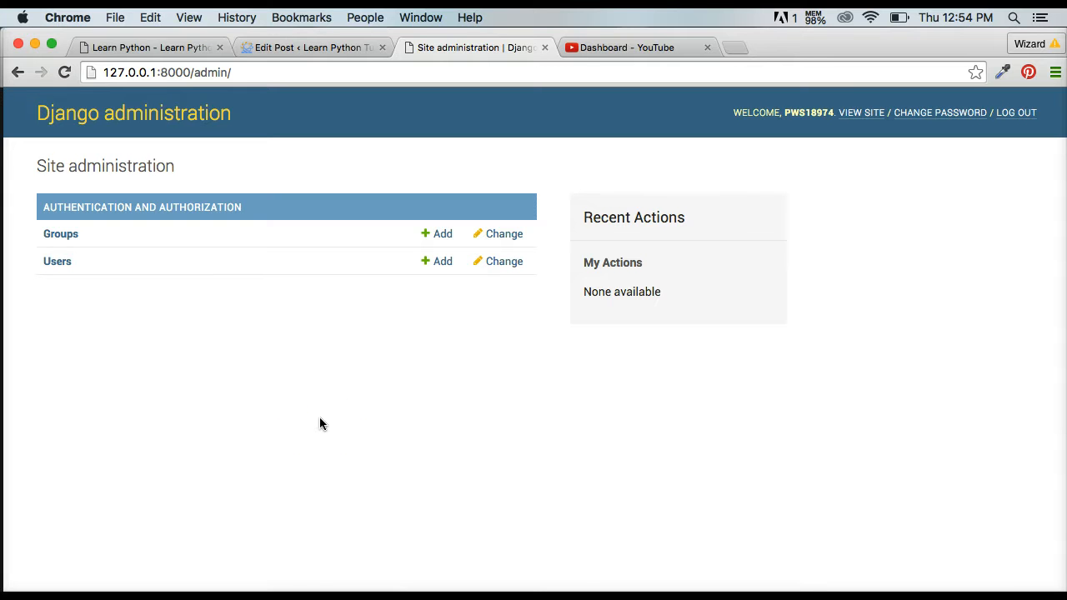
left_click(246, 415)
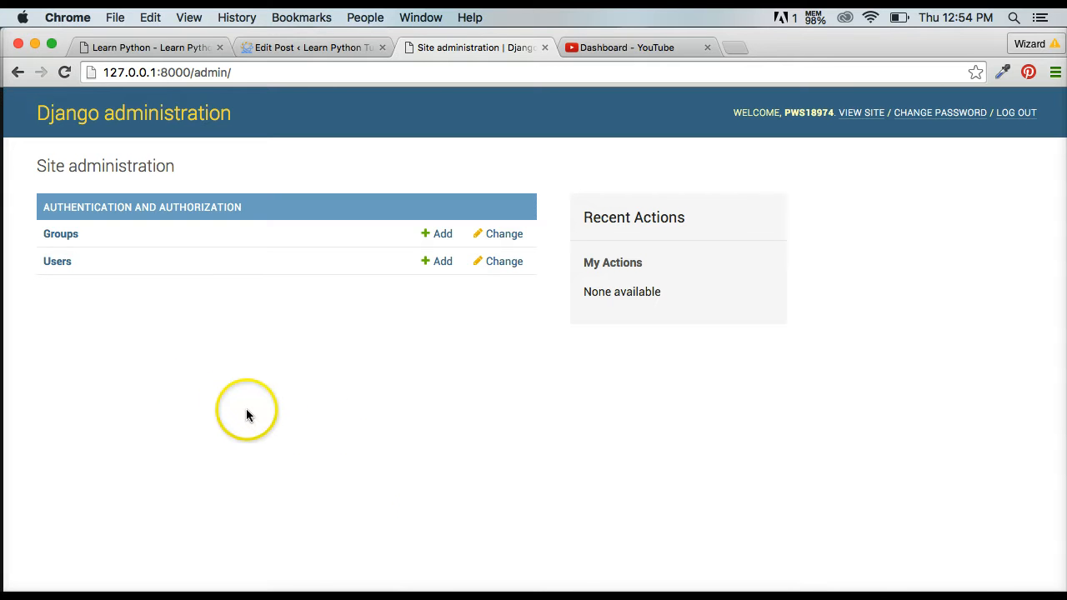
mouse_move(437, 514)
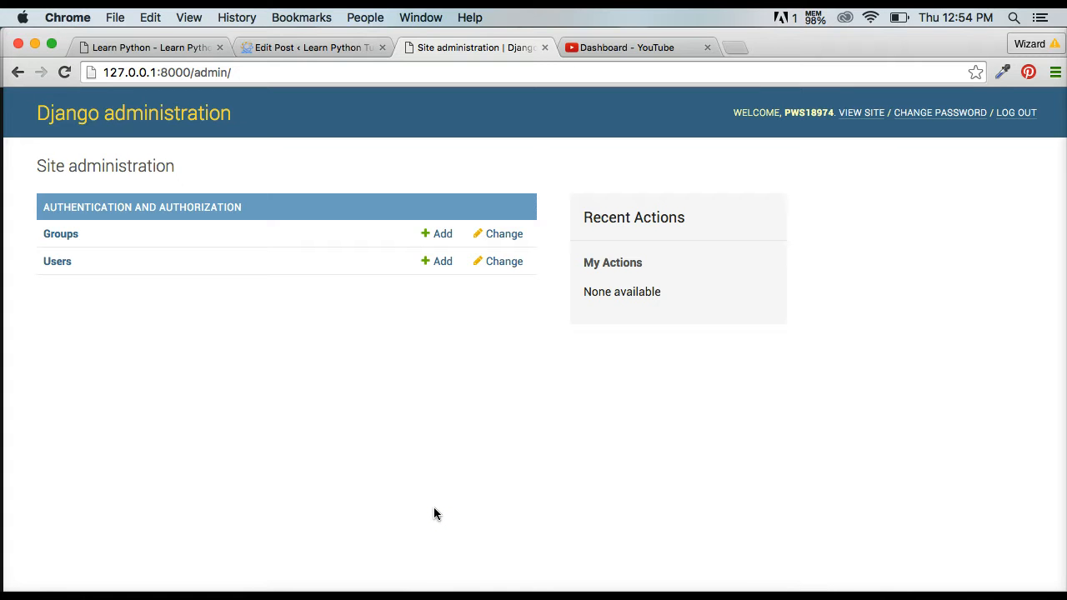
left_click(175, 340)
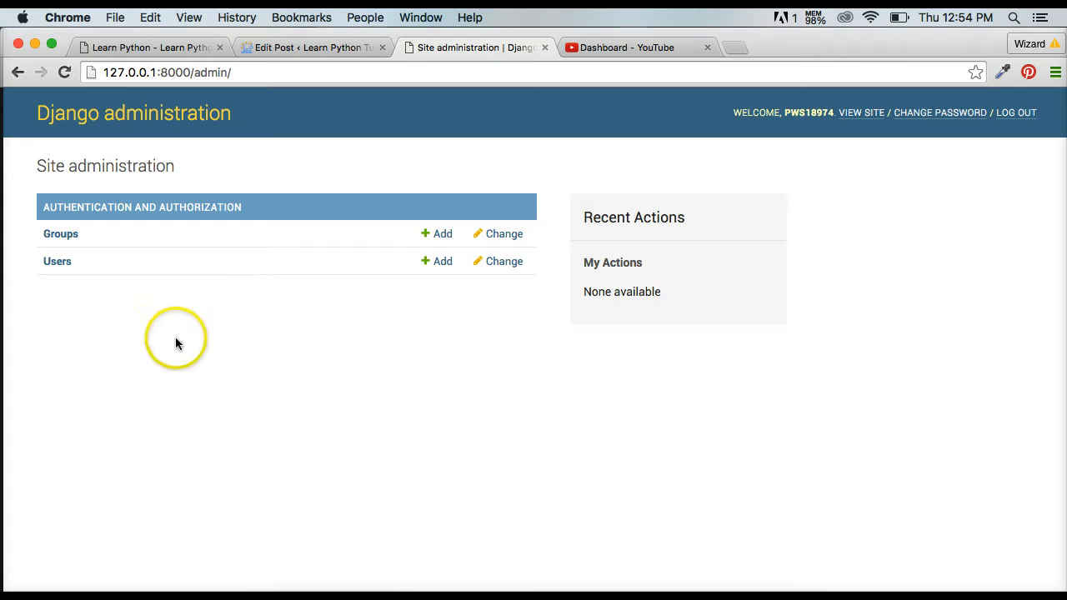
mouse_move(267, 405)
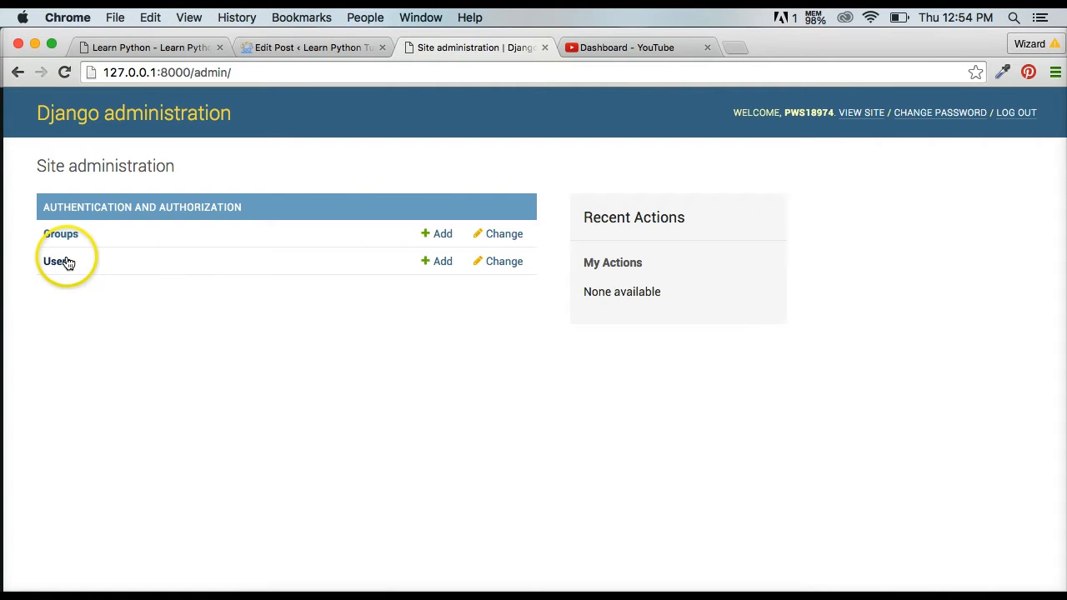
left_click(55, 260)
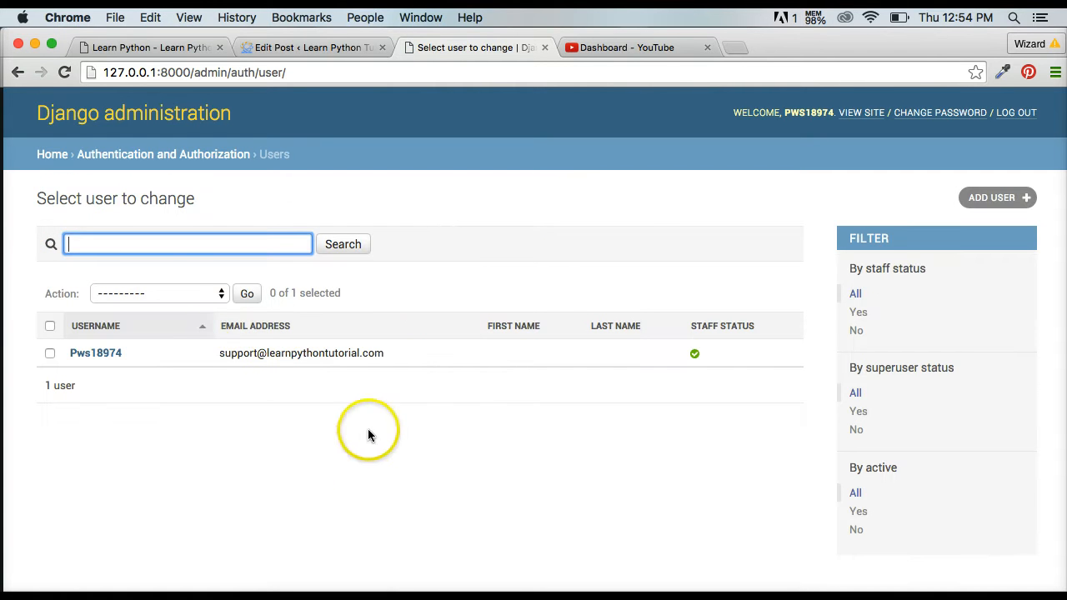
mouse_move(686, 360)
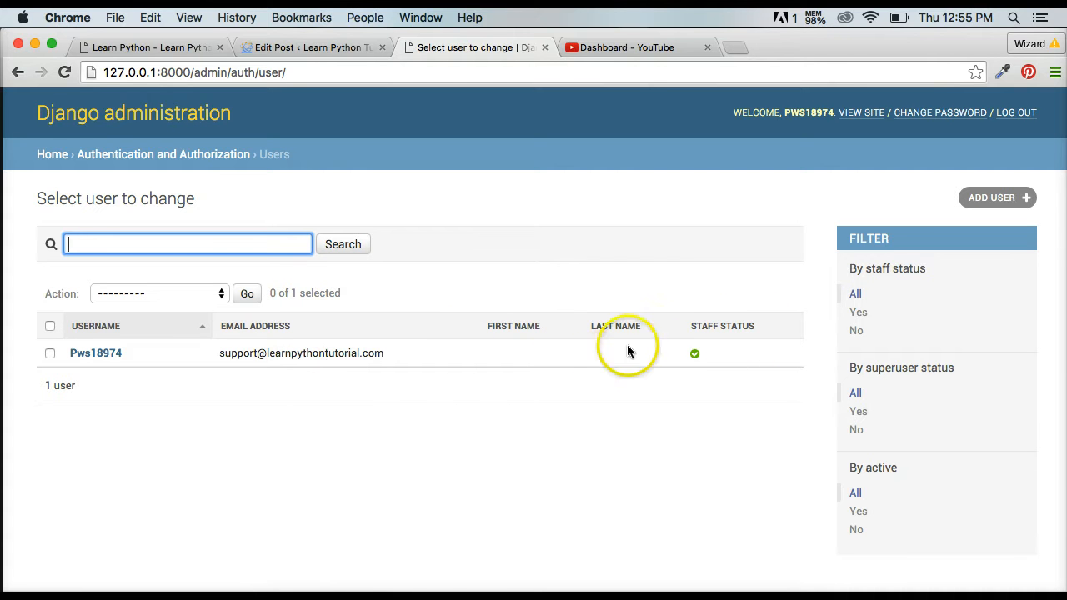
left_click(95, 354)
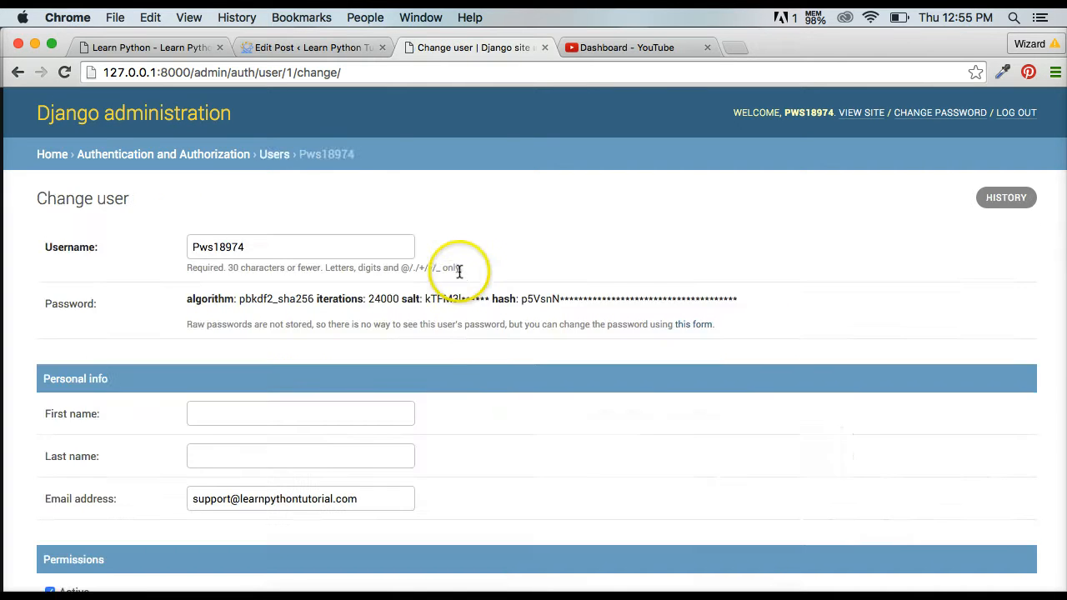
scroll("down", 3)
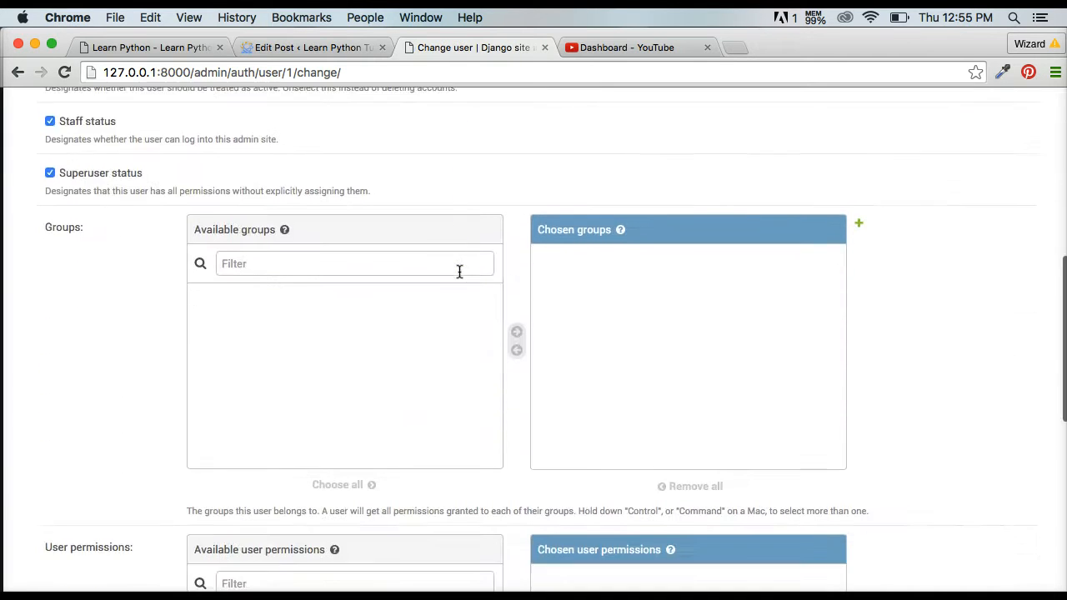
scroll("down", 3)
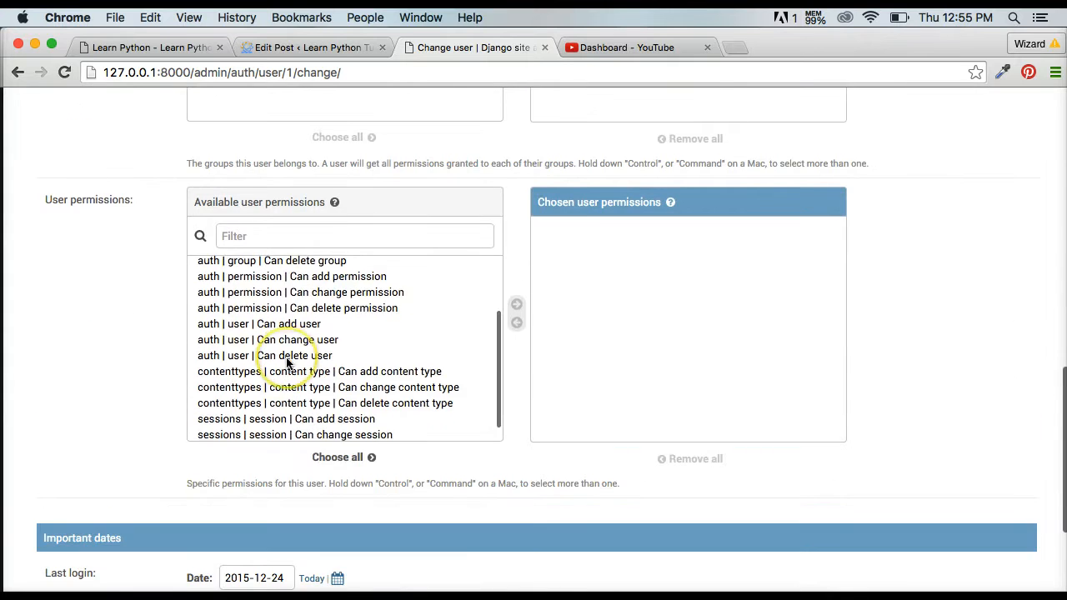
scroll("down", 3)
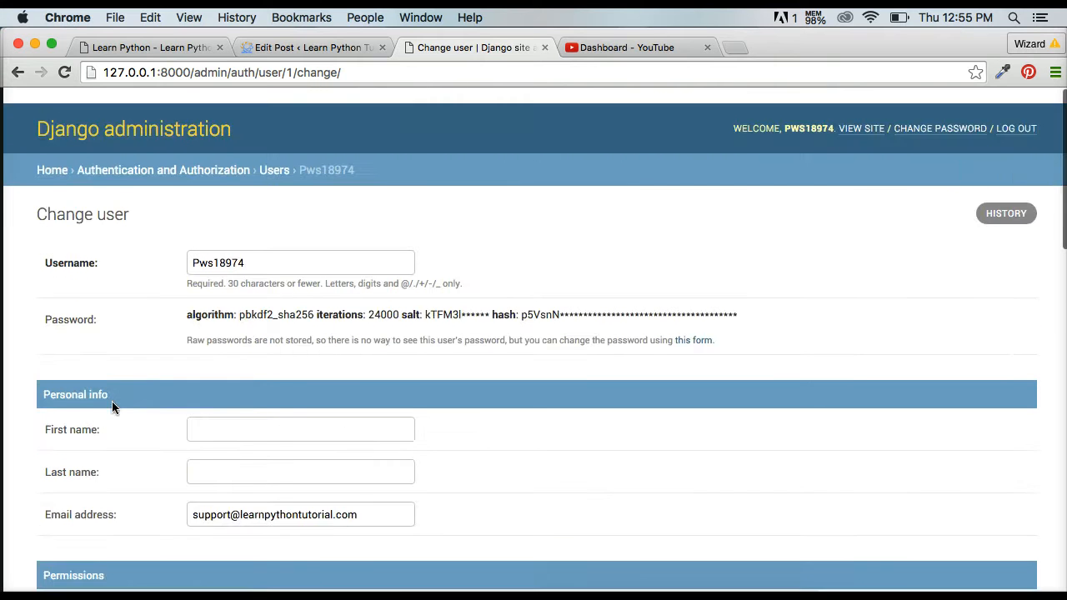
scroll("down", 3)
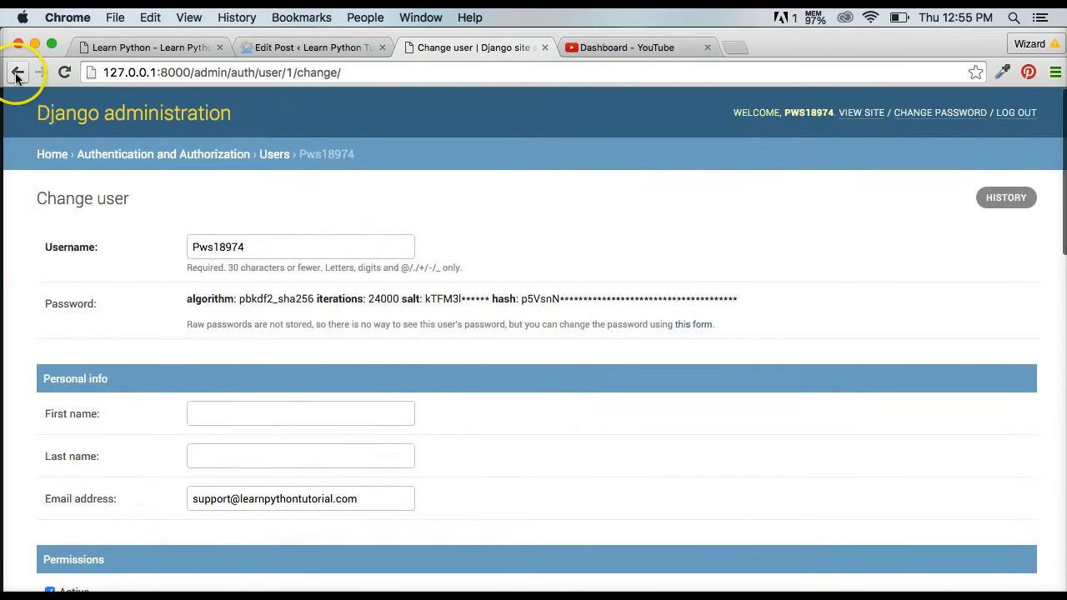
left_click(25, 74)
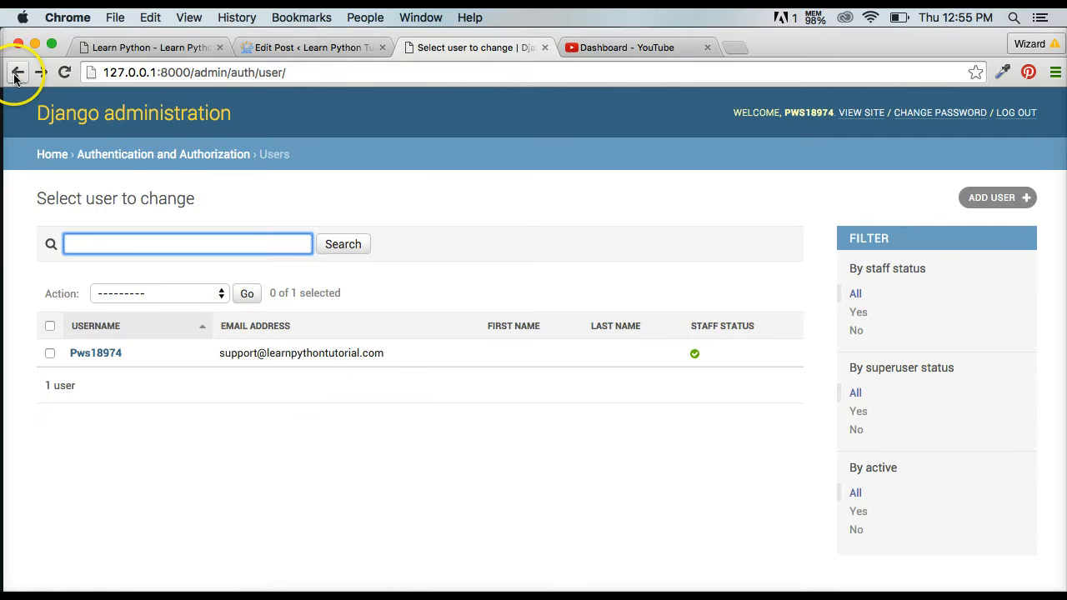
Step: View the empty Groups list and its Add group form, then return to Site administration home
left_click(18, 70)
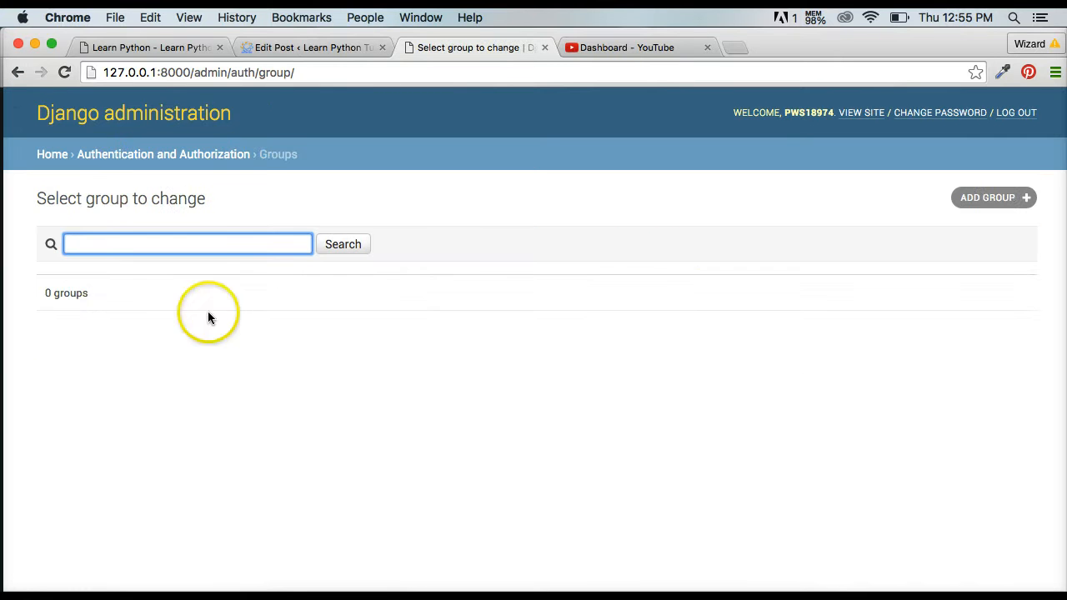
left_click(994, 197)
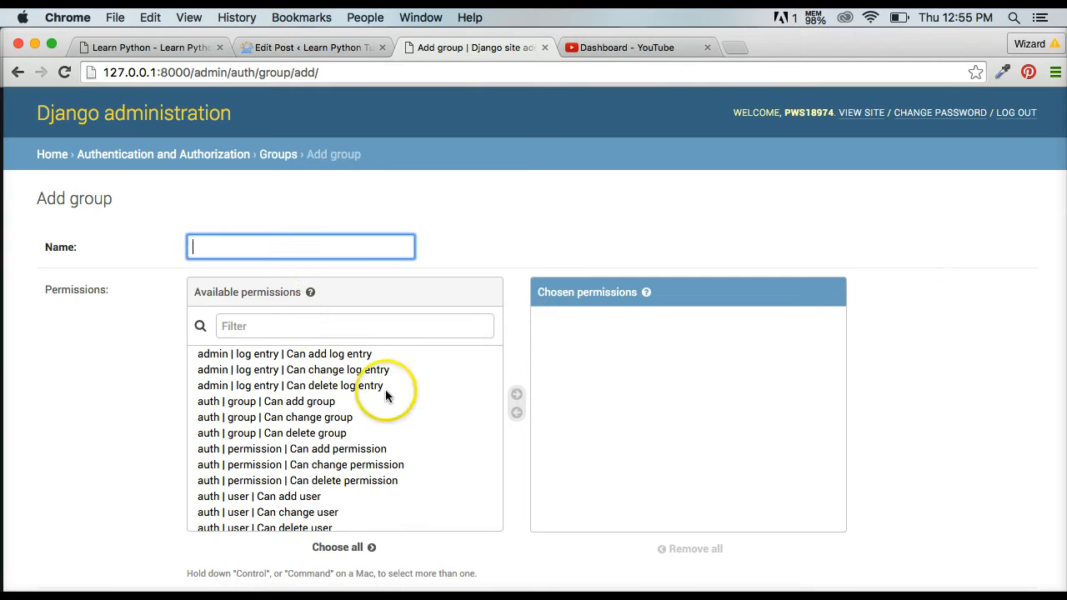
scroll("down", 3)
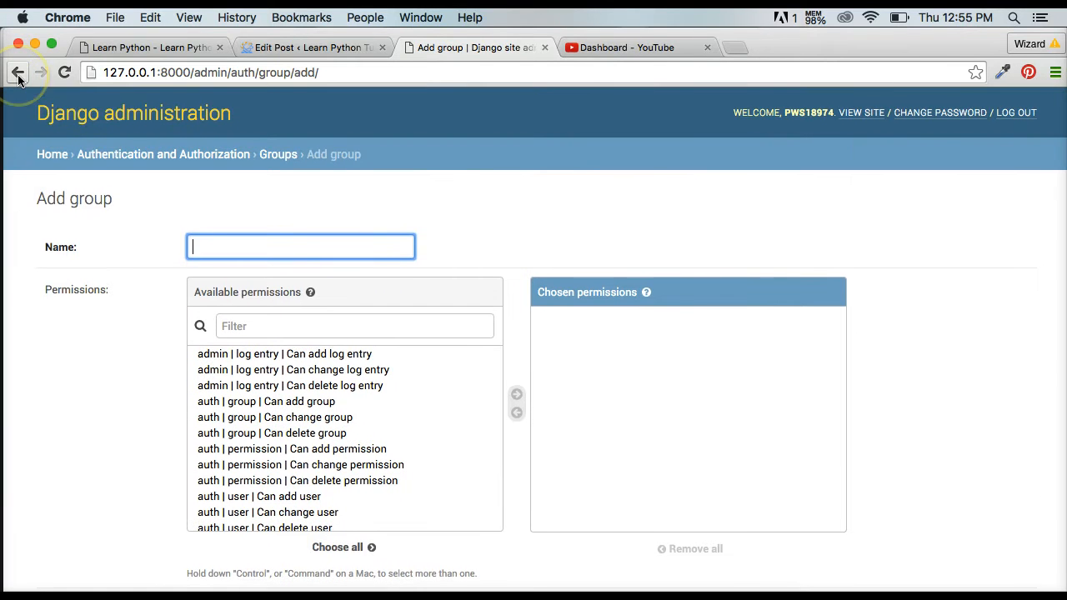
left_click(14, 70)
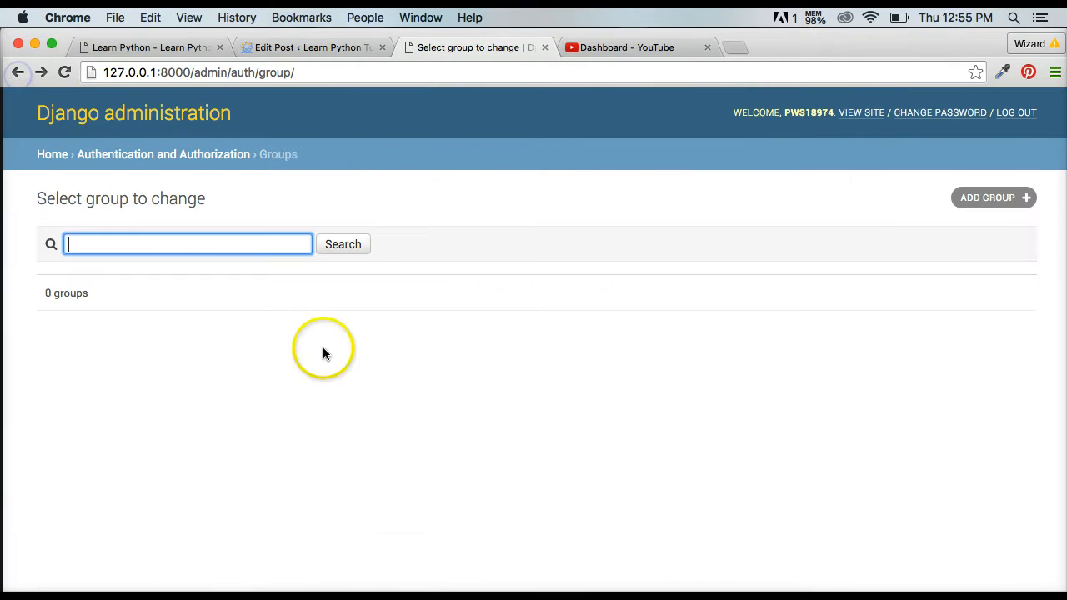
mouse_move(20, 68)
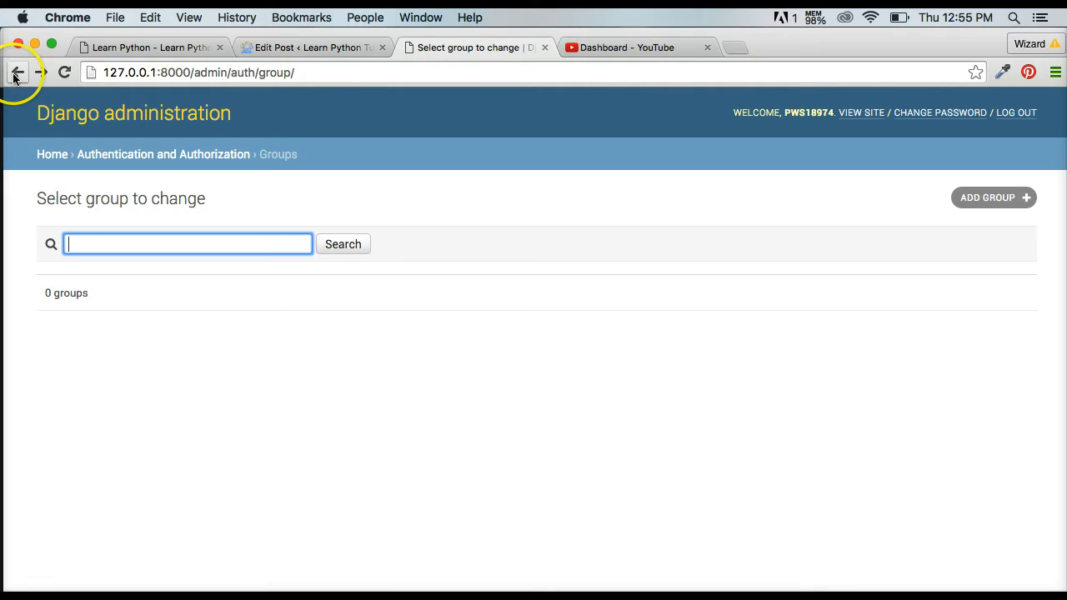
left_click(17, 68)
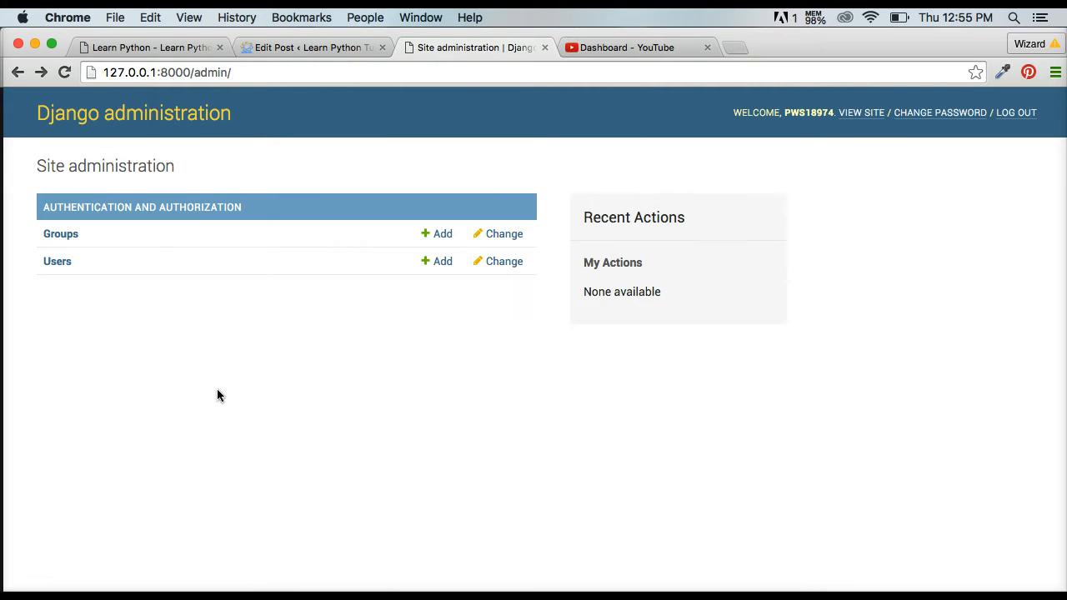